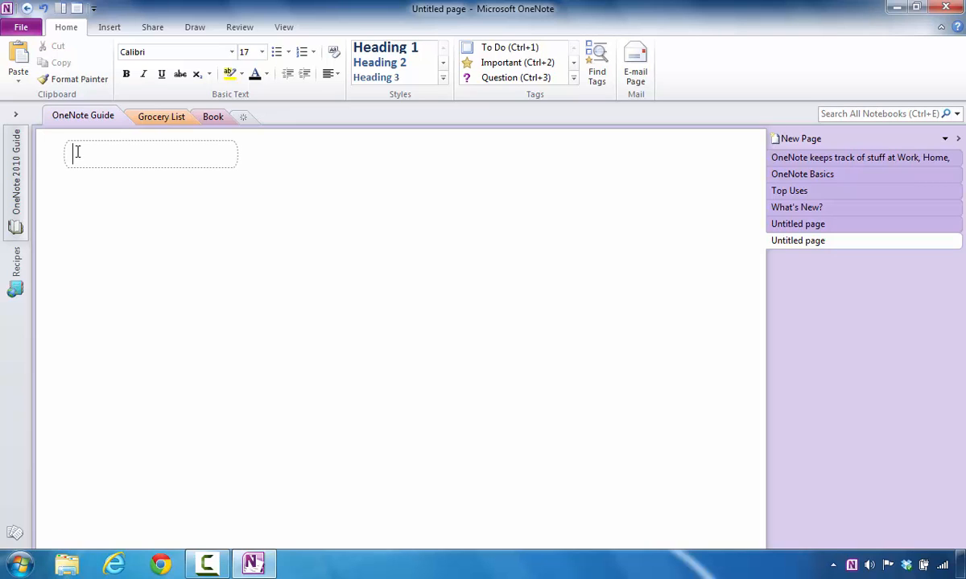
- Title the new page 'Notes'
{"action": "type", "text": "No"}
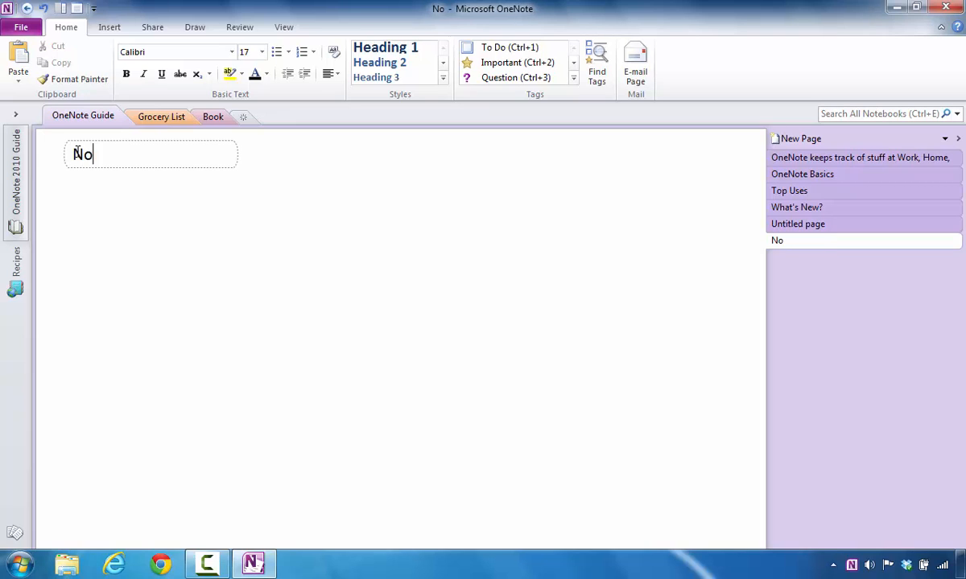
{"action": "type", "text": "tes"}
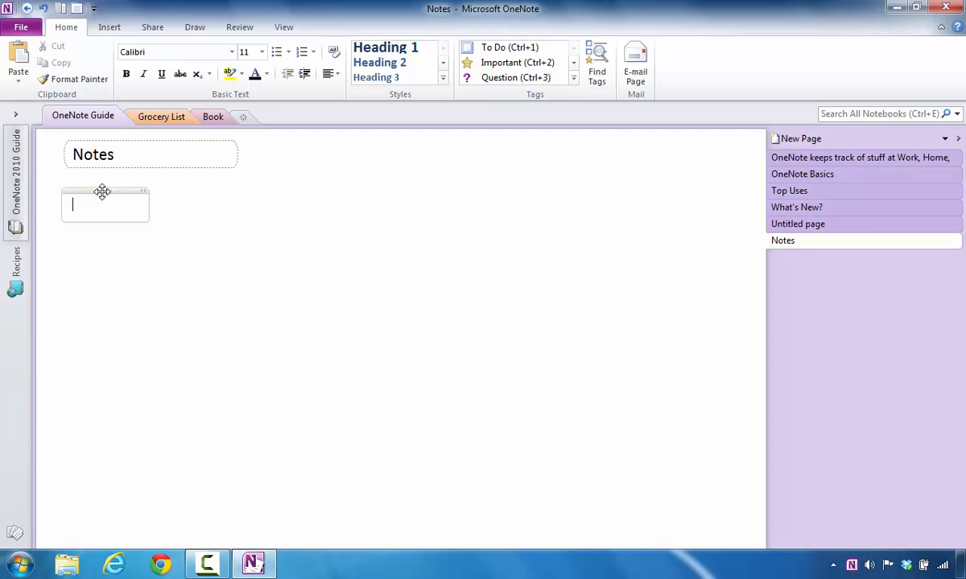
{"action": "mouse_move", "coordinate": [111, 190]}
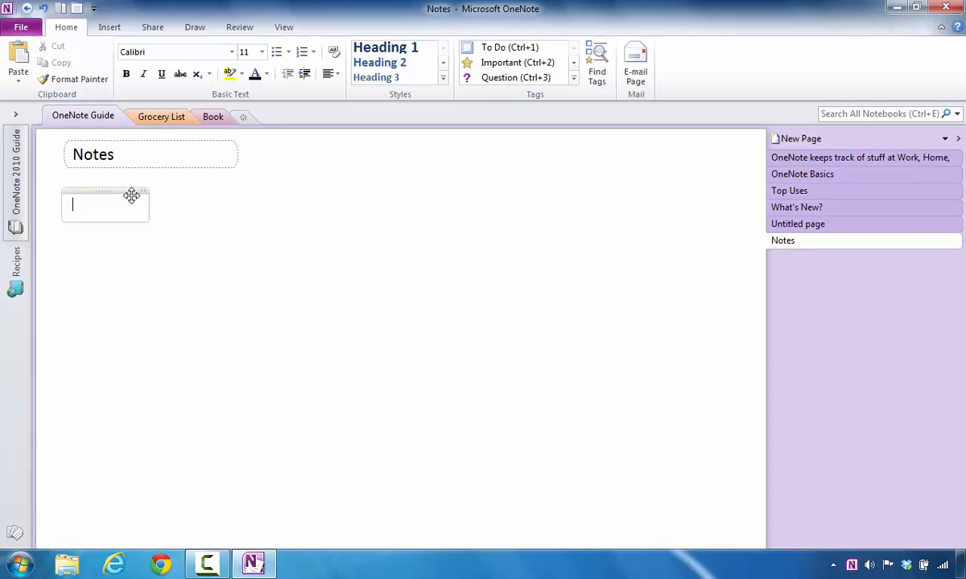
- Add the note 'Keep information stored' on the left of the page
{"action": "left_click_drag", "start_coordinate": [132, 196], "coordinate": [557, 222]}
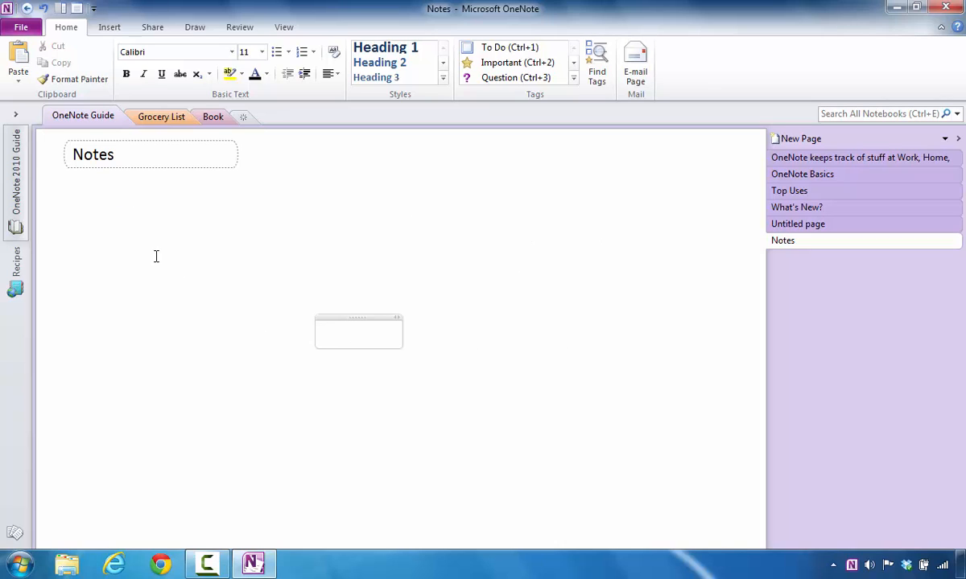
{"action": "left_click", "coordinate": [151, 242]}
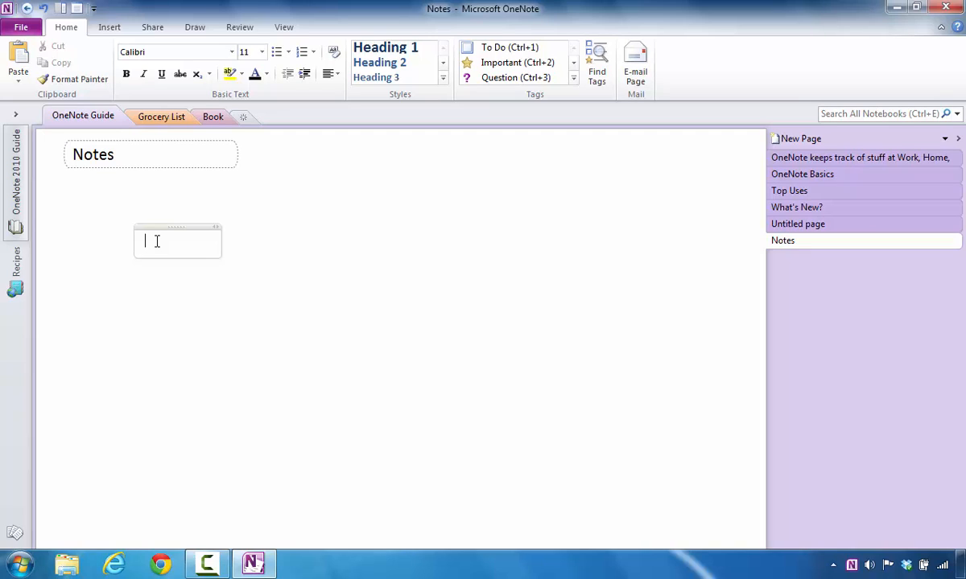
{"action": "type", "text": "Ke"}
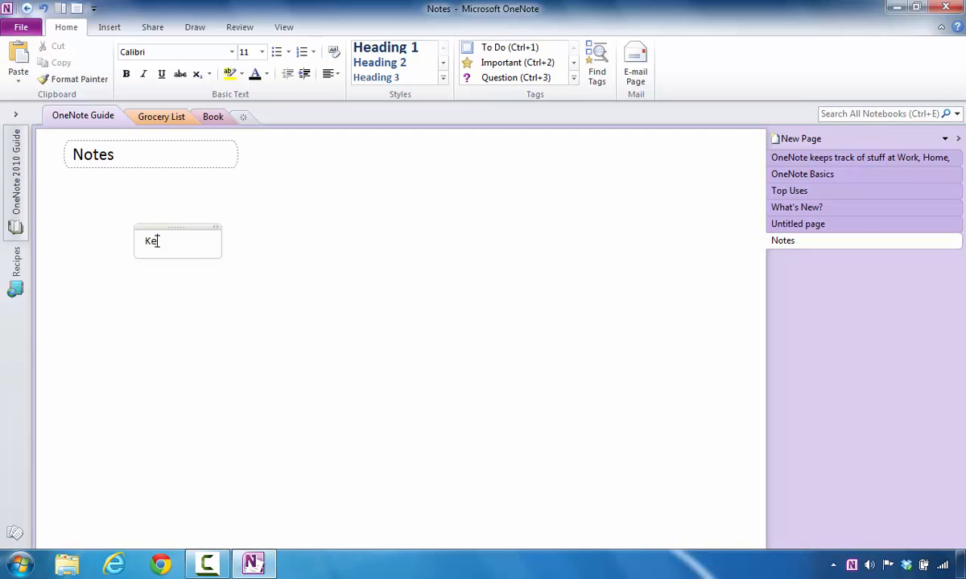
{"action": "type", "text": "ep informati"}
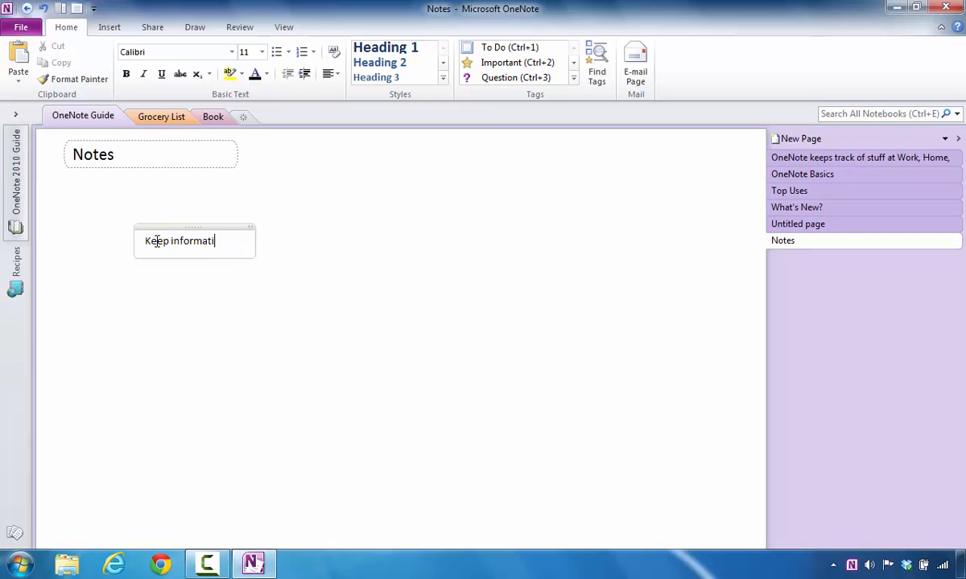
{"action": "type", "text": "on stored"}
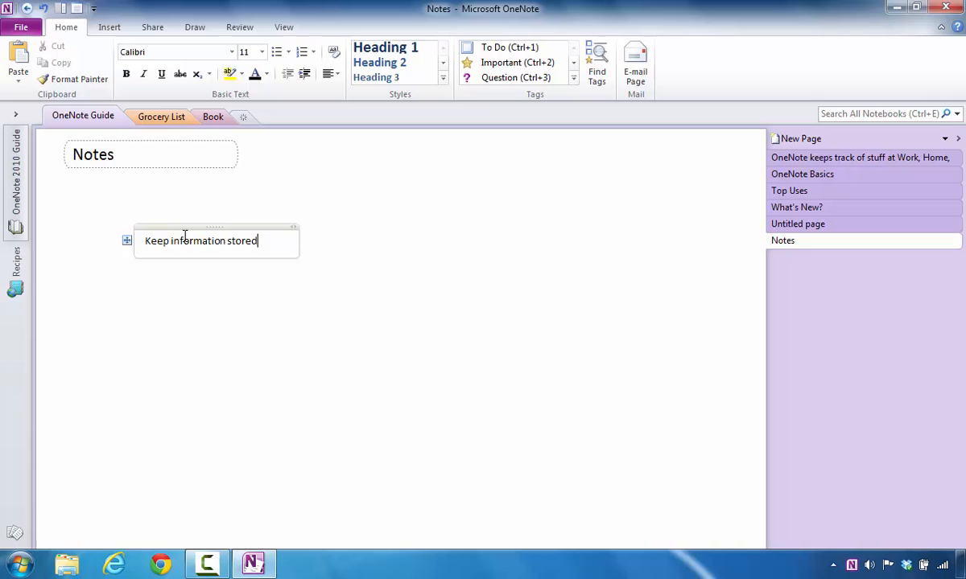
{"action": "mouse_move", "coordinate": [560, 245]}
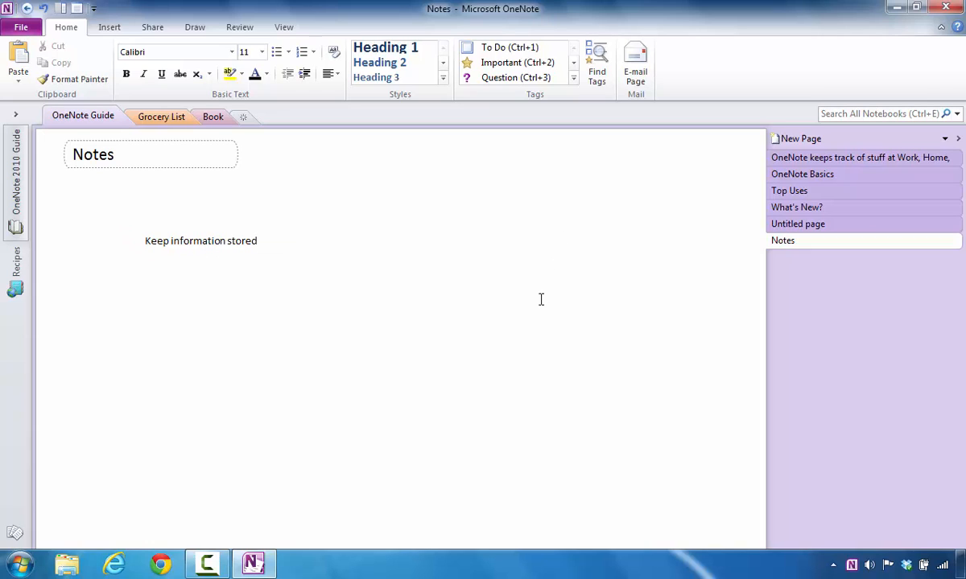
- Add the notes 'Change the list later' and 'Take pictures today' in their own containers
{"action": "type", "text": "Change the"}
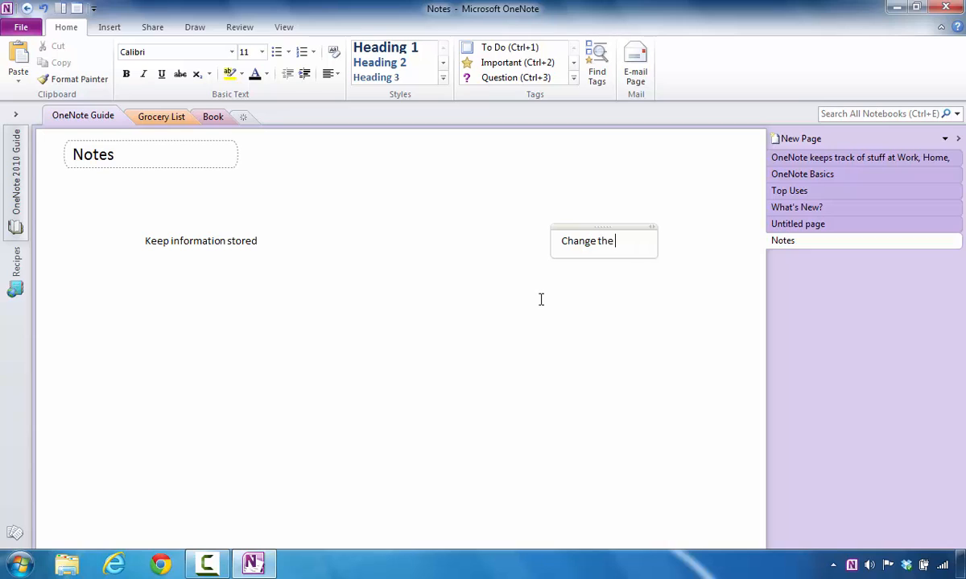
{"action": "type", "text": "l"}
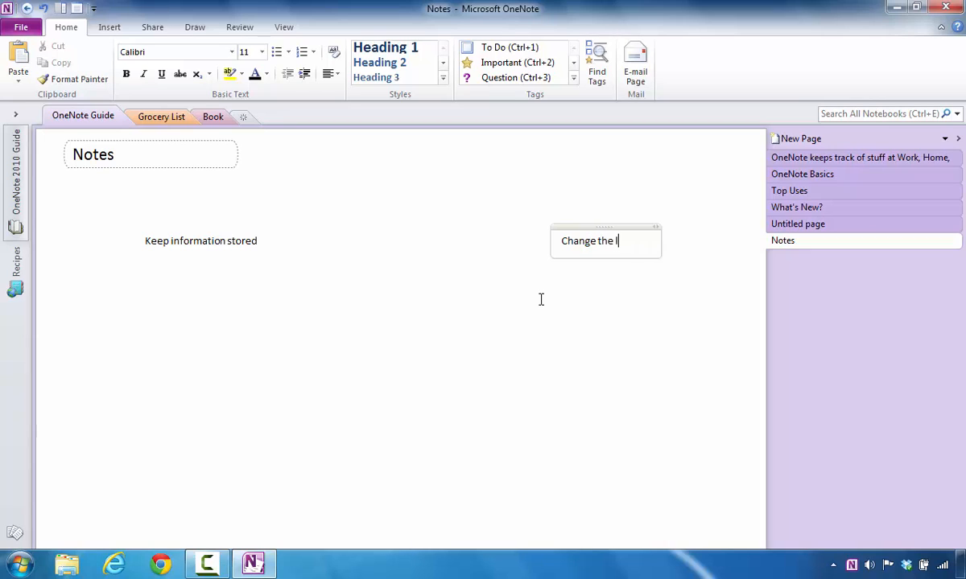
{"action": "type", "text": "ist later"}
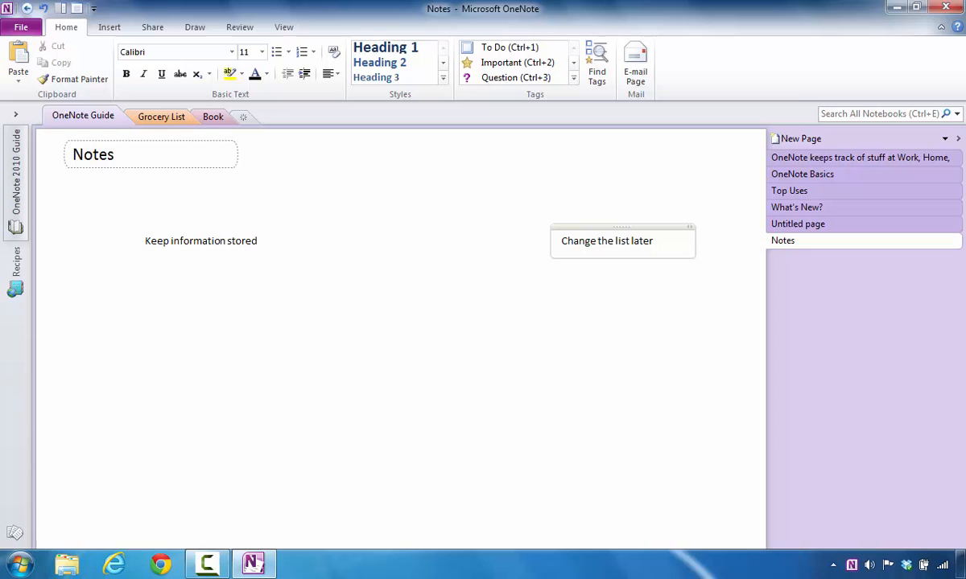
{"action": "mouse_move", "coordinate": [534, 303]}
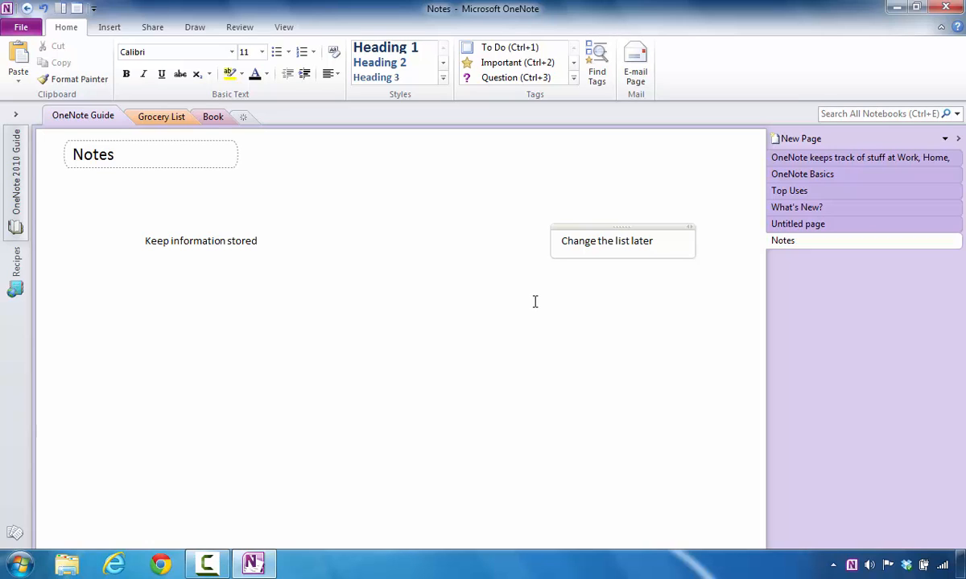
{"action": "mouse_move", "coordinate": [361, 454]}
{"action": "type", "text": "Take p"}
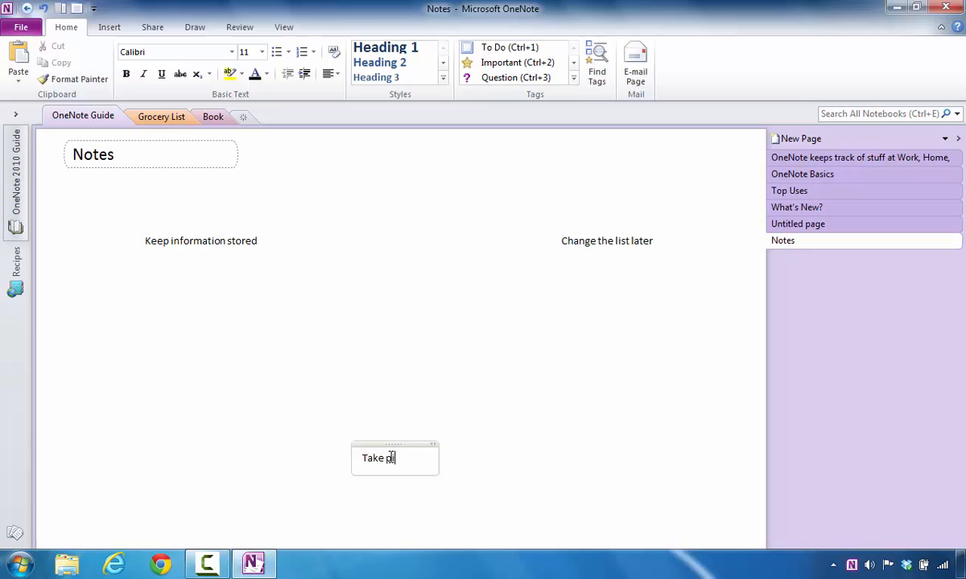
{"action": "type", "text": "ictures today"}
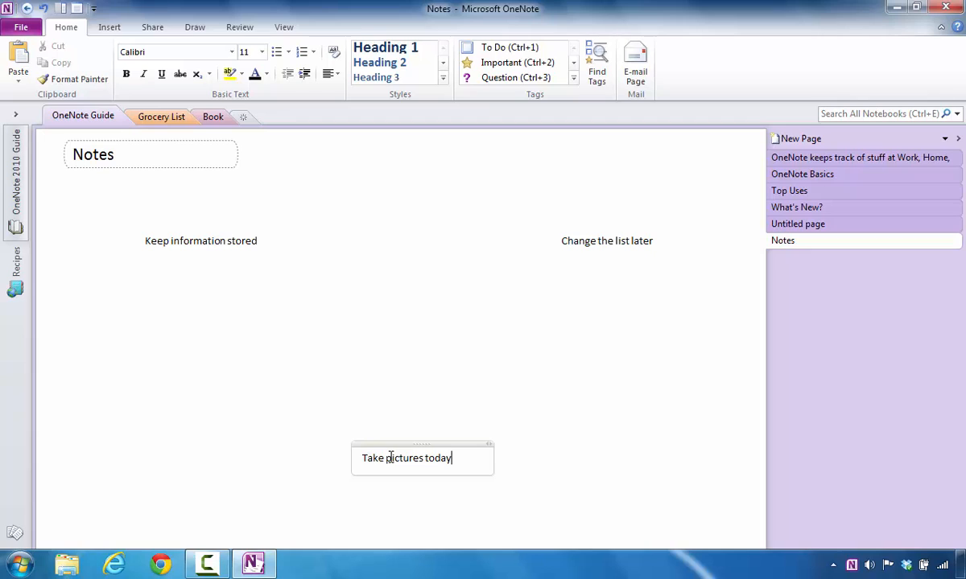
{"action": "mouse_move", "coordinate": [174, 342]}
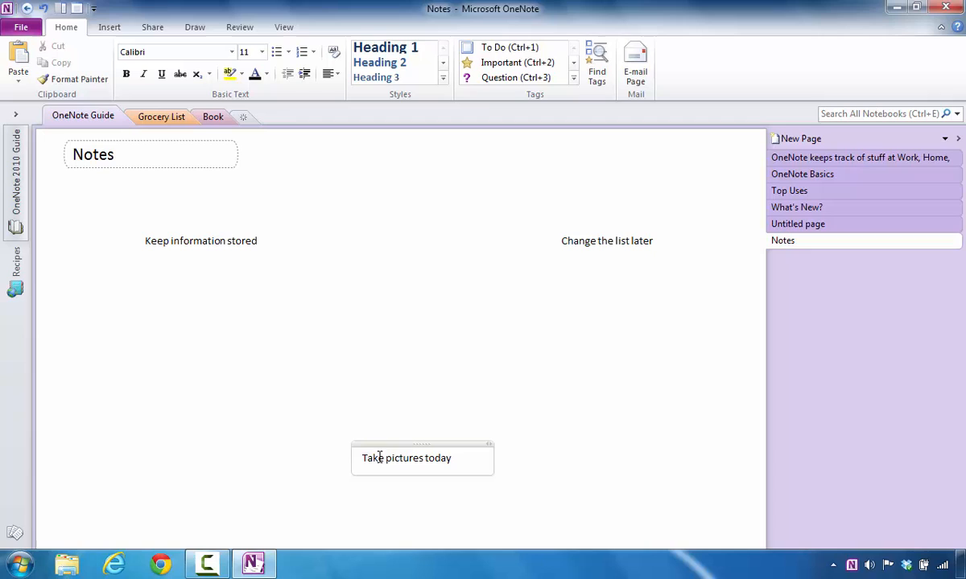
{"action": "left_click", "coordinate": [605, 241]}
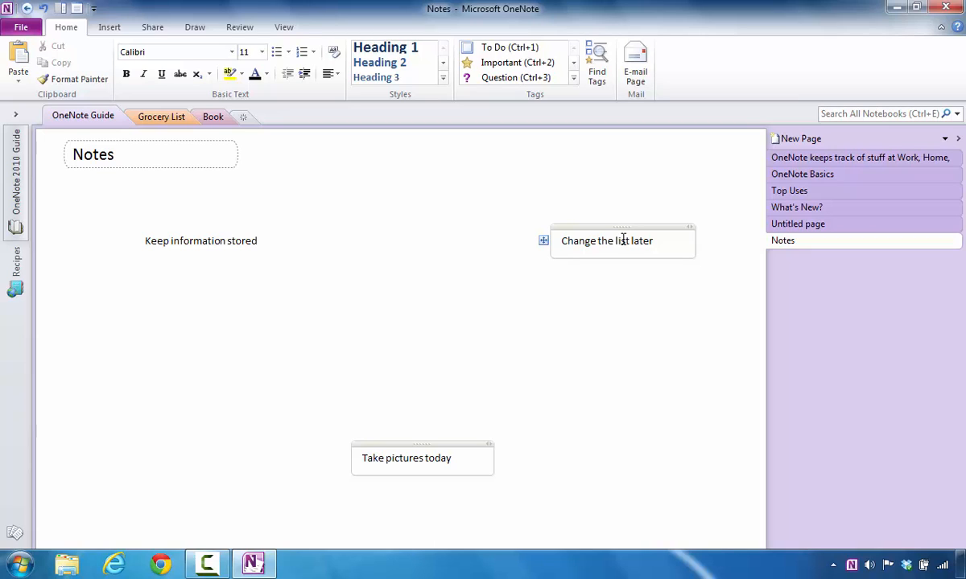
{"action": "mouse_move", "coordinate": [330, 417]}
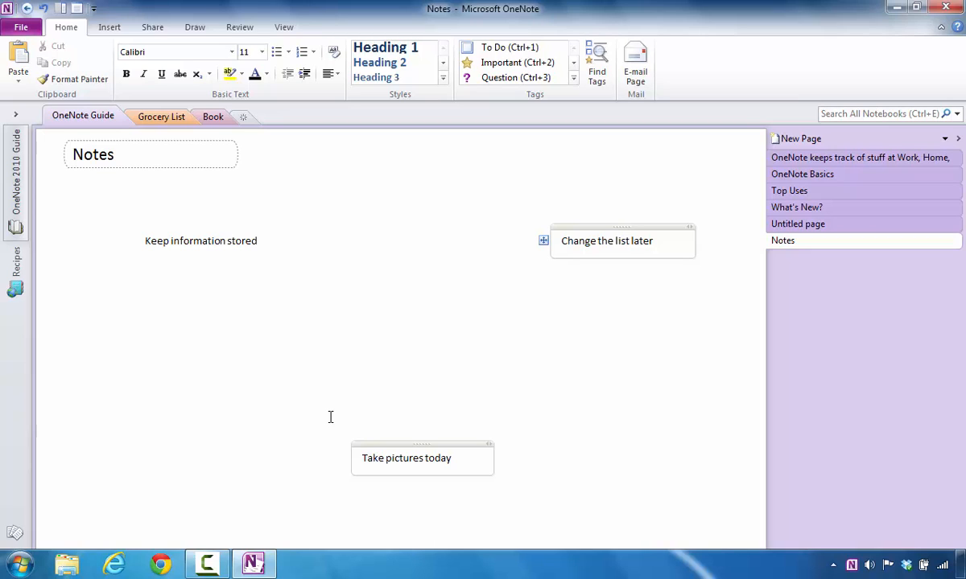
{"action": "mouse_move", "coordinate": [602, 229]}
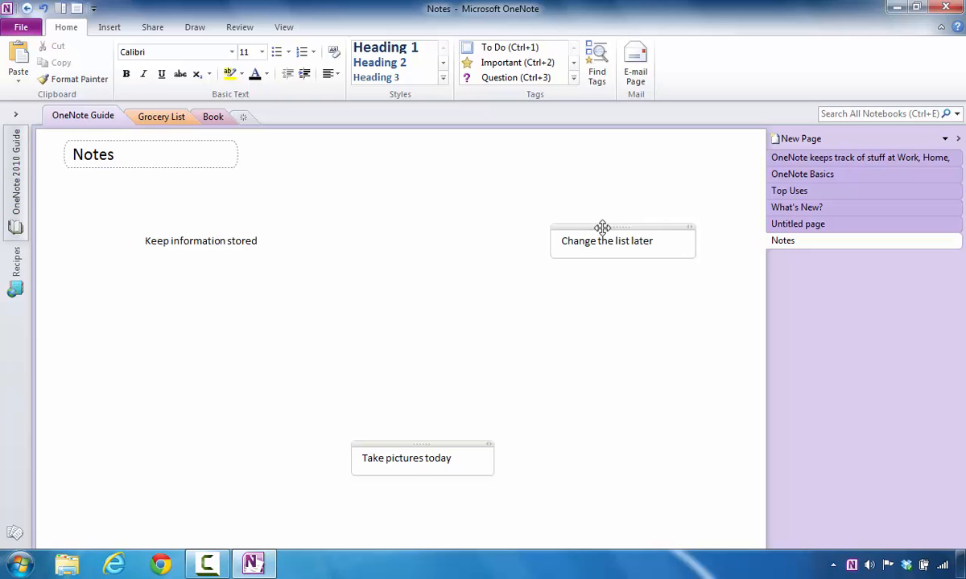
- Move 'Change the list later' below 'Keep information stored' and 'Take pictures today' toward the top
{"action": "left_click_drag", "start_coordinate": [621, 242], "coordinate": [206, 331]}
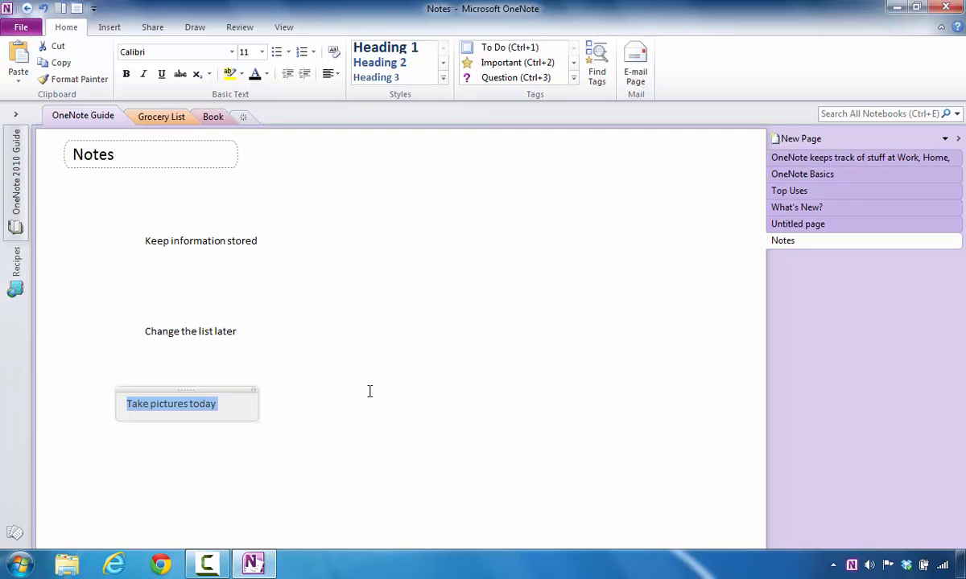
{"action": "left_click_drag", "start_coordinate": [171, 402], "coordinate": [424, 258]}
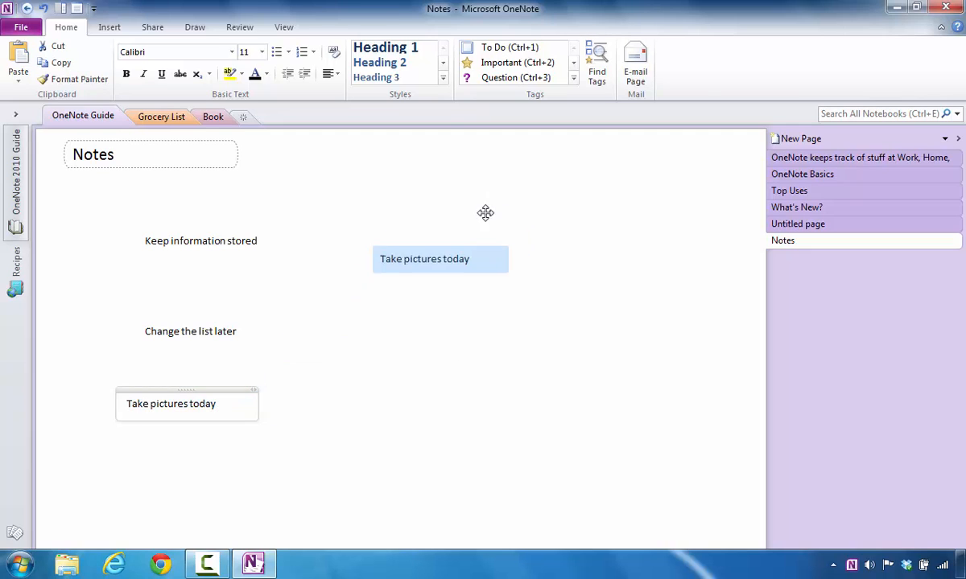
{"action": "left_click_drag", "start_coordinate": [441, 257], "coordinate": [477, 186]}
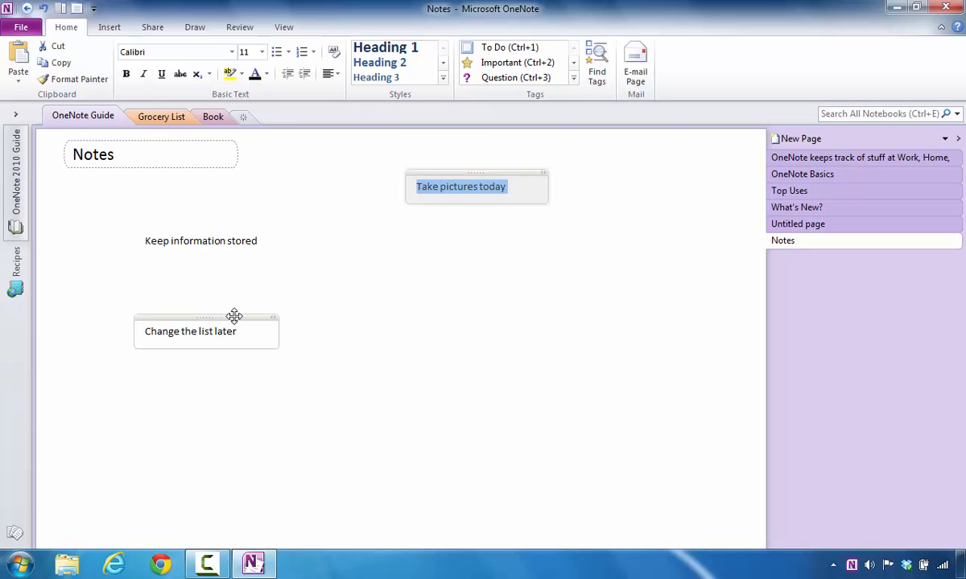
{"action": "mouse_move", "coordinate": [239, 316]}
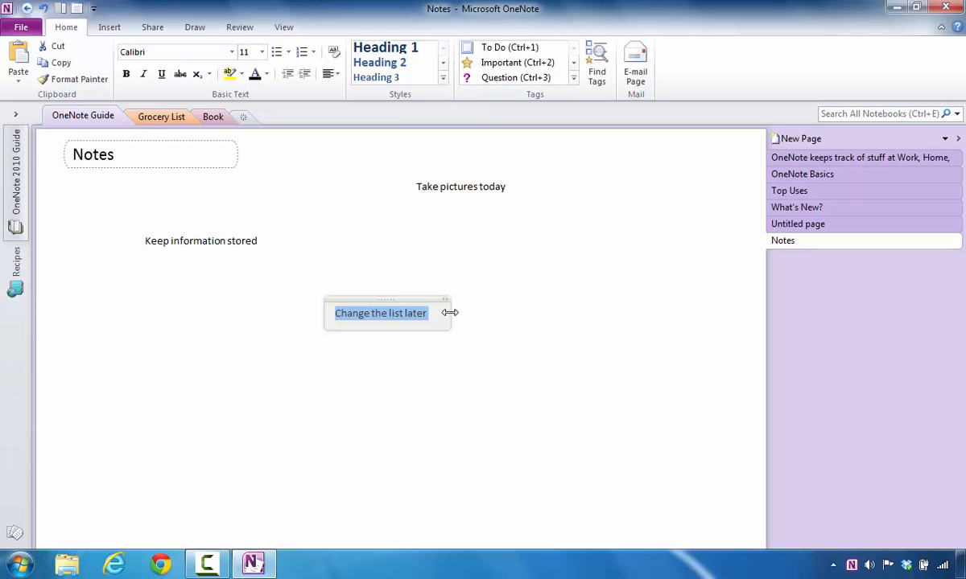
- Resize the 'Change the list later' container so its text fits on one line
{"action": "left_click_drag", "start_coordinate": [450, 312], "coordinate": [619, 312]}
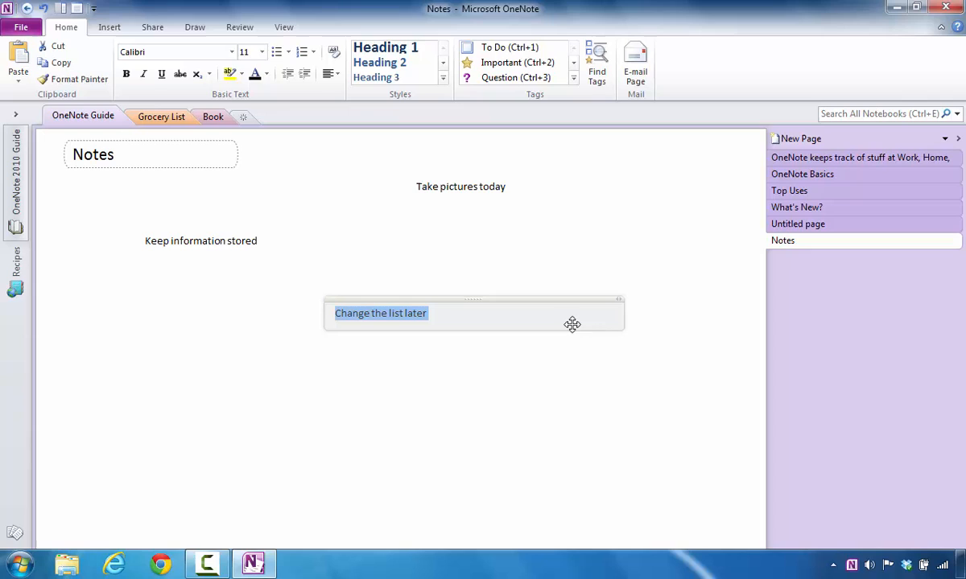
{"action": "mouse_move", "coordinate": [620, 328]}
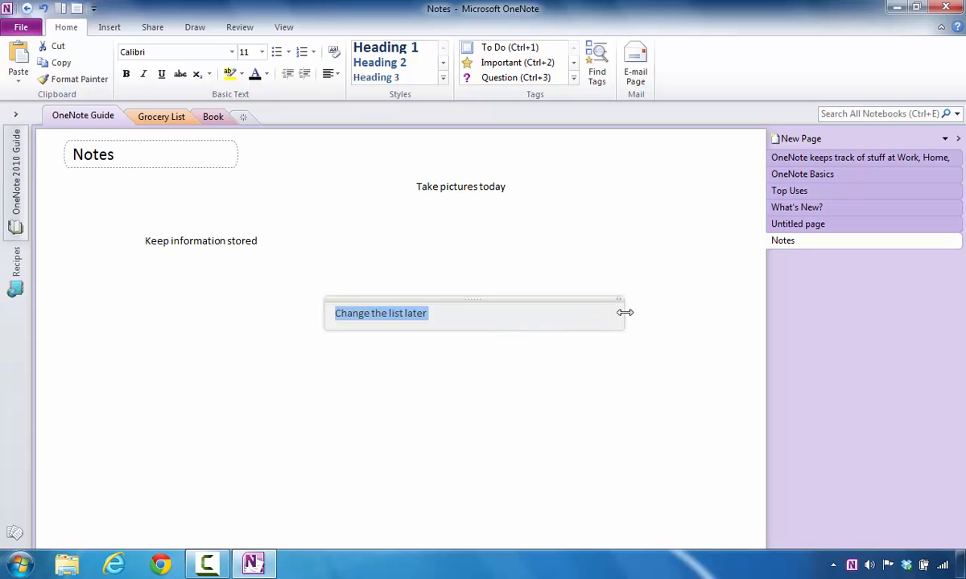
{"action": "left_click_drag", "start_coordinate": [619, 312], "coordinate": [411, 322]}
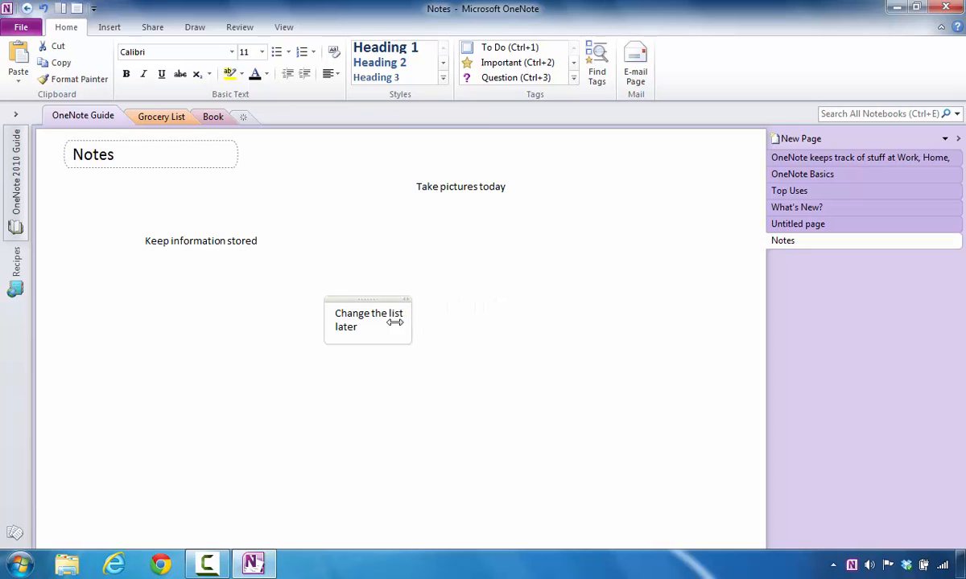
{"action": "left_click_drag", "start_coordinate": [395, 322], "coordinate": [493, 327]}
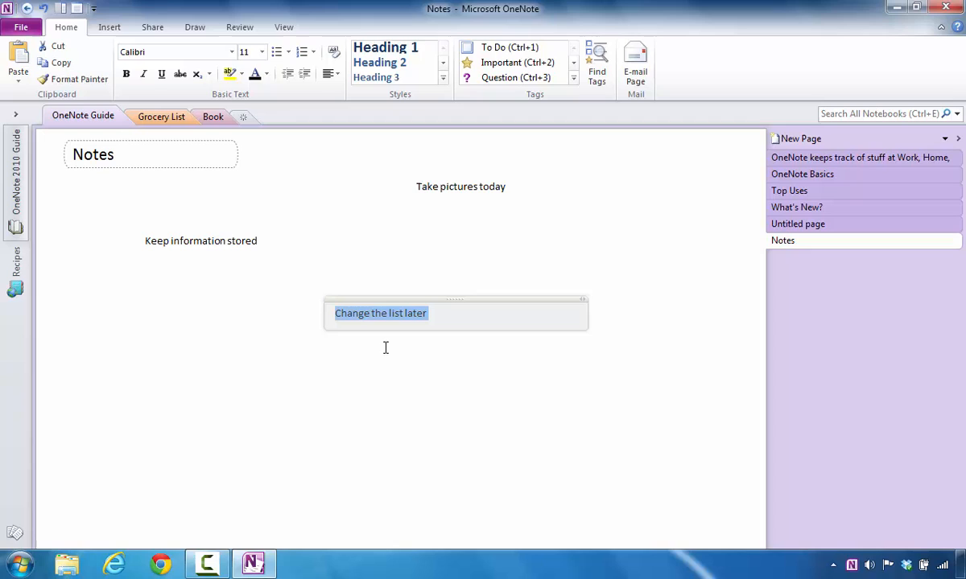
{"action": "mouse_move", "coordinate": [370, 347]}
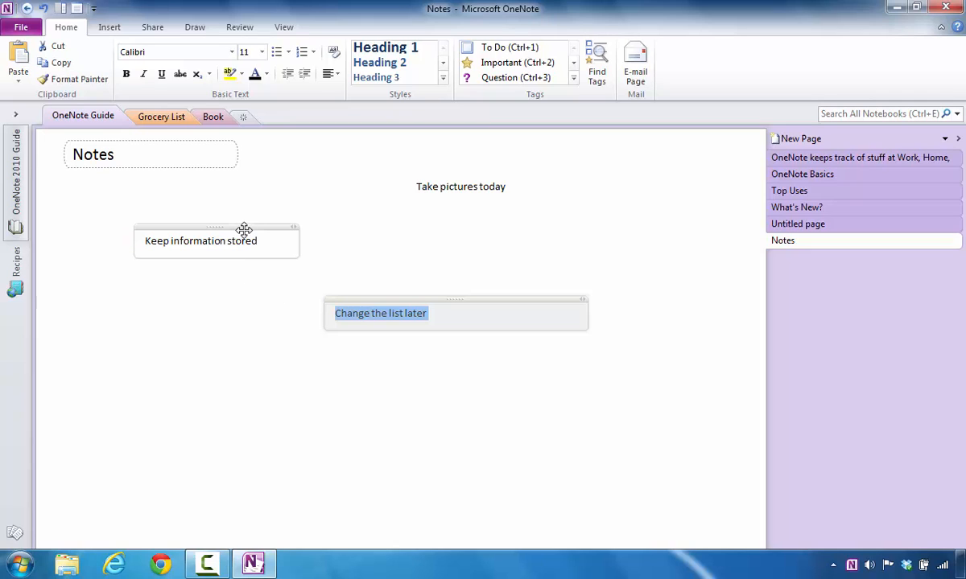
- Select each of the three notes in turn to show their containers
{"action": "left_click", "coordinate": [246, 249]}
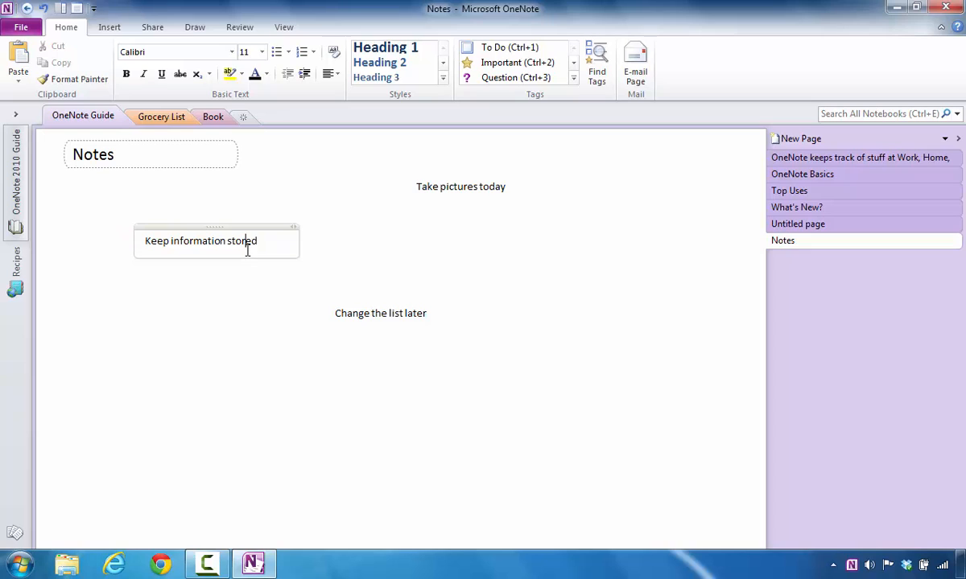
{"action": "left_click", "coordinate": [460, 187]}
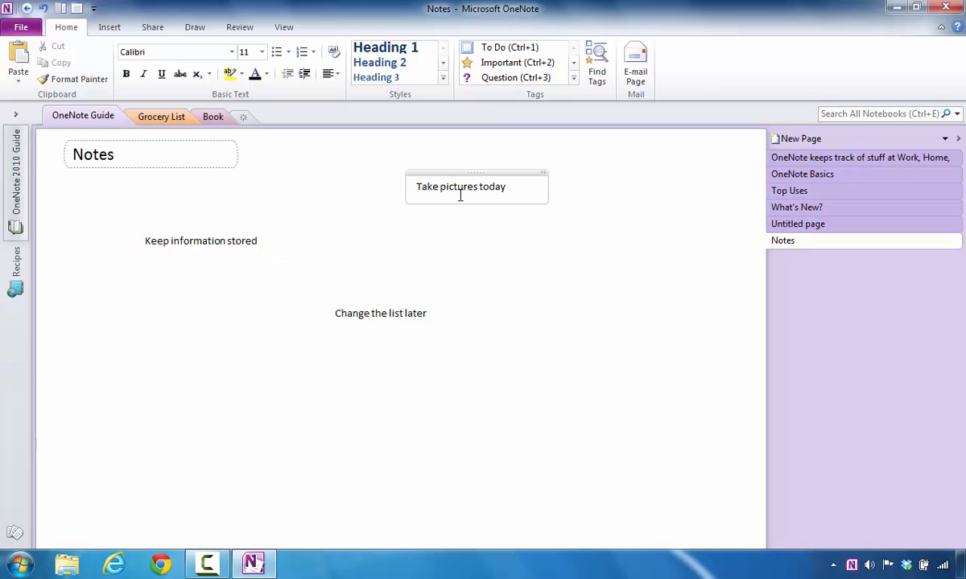
{"action": "left_click", "coordinate": [199, 241]}
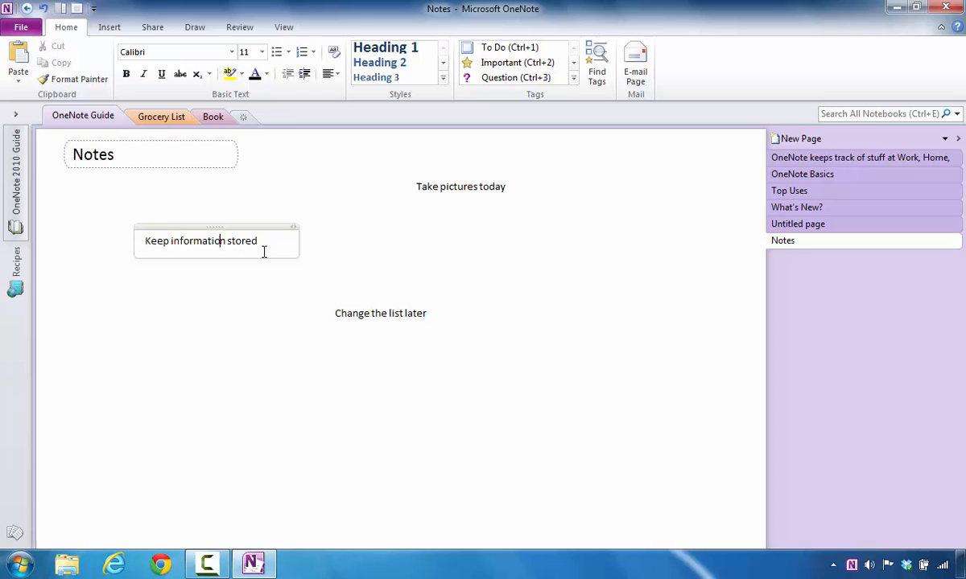
{"action": "mouse_move", "coordinate": [268, 257]}
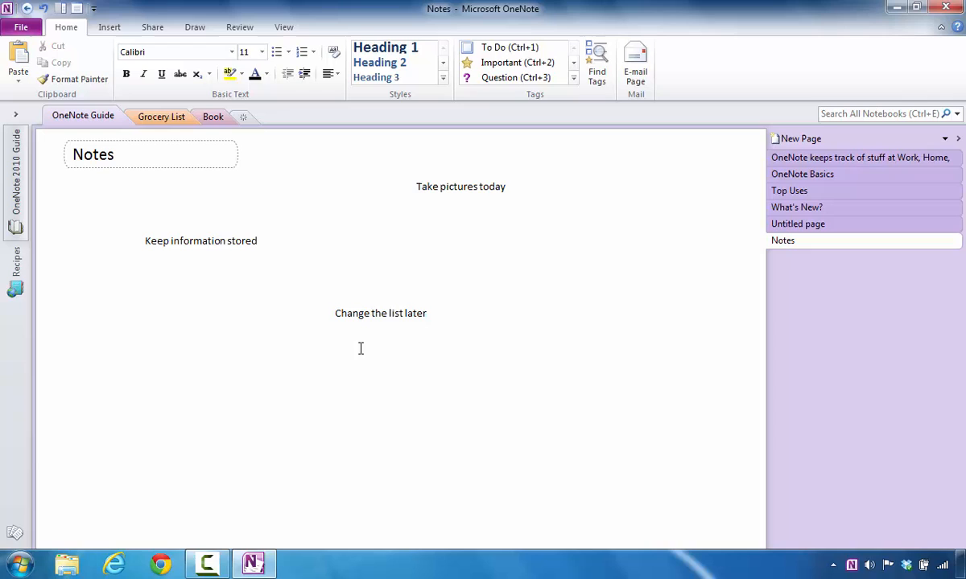
{"action": "mouse_move", "coordinate": [319, 312]}
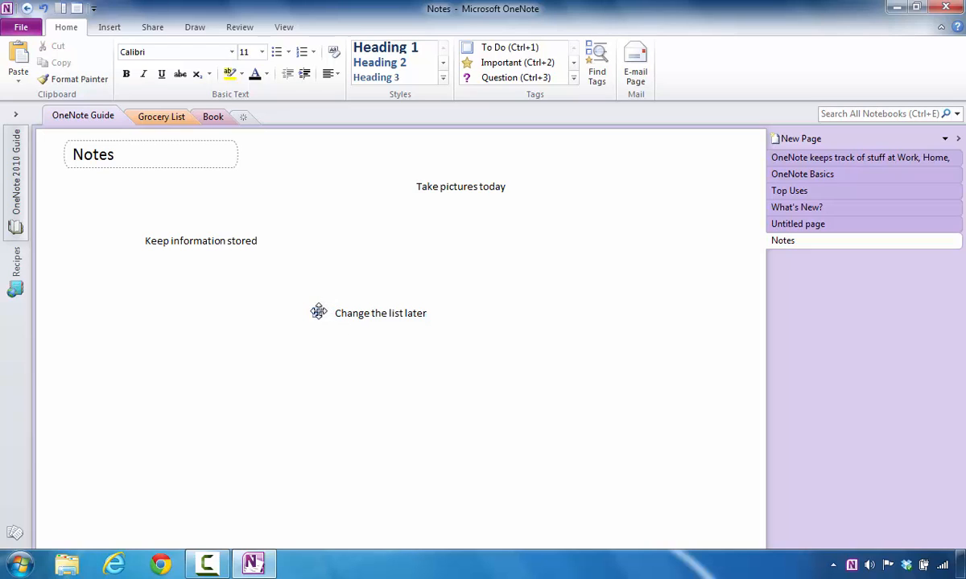
{"action": "left_click", "coordinate": [380, 312]}
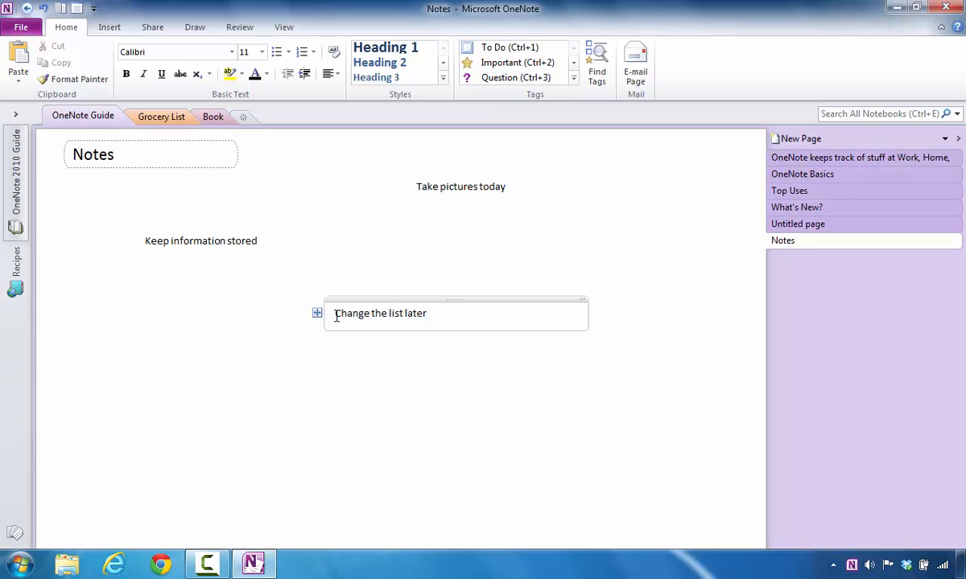
{"action": "left_click", "coordinate": [199, 241]}
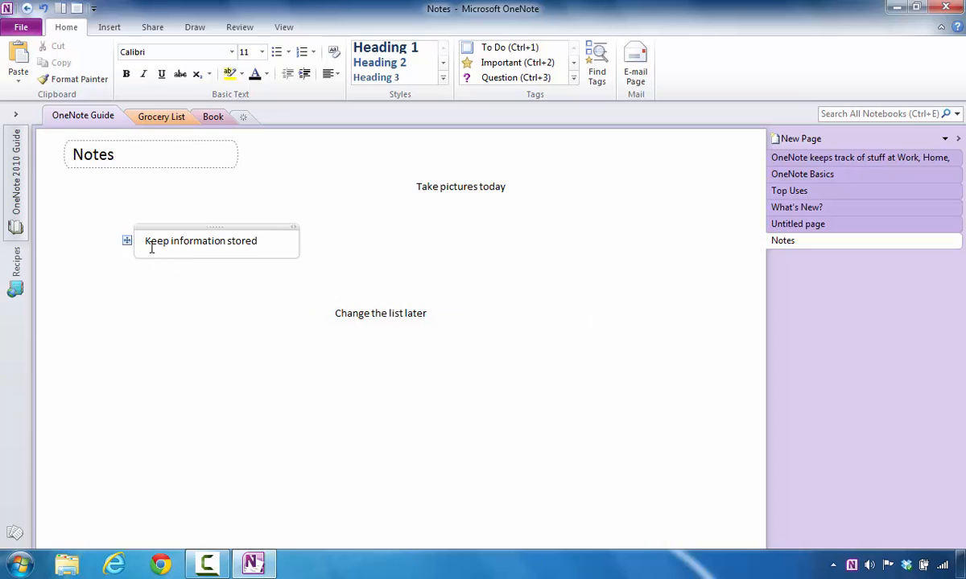
{"action": "left_click", "coordinate": [380, 313]}
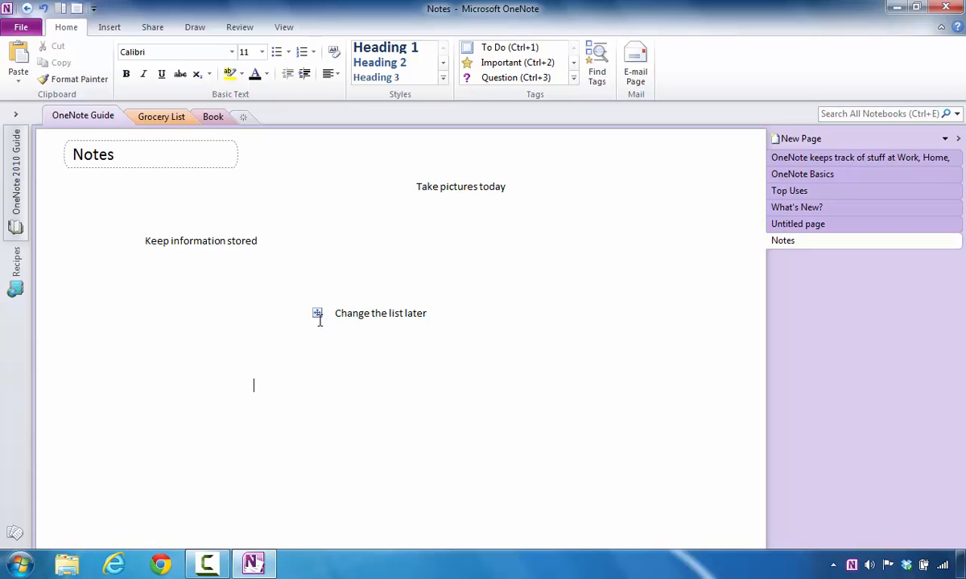
{"action": "mouse_move", "coordinate": [322, 322]}
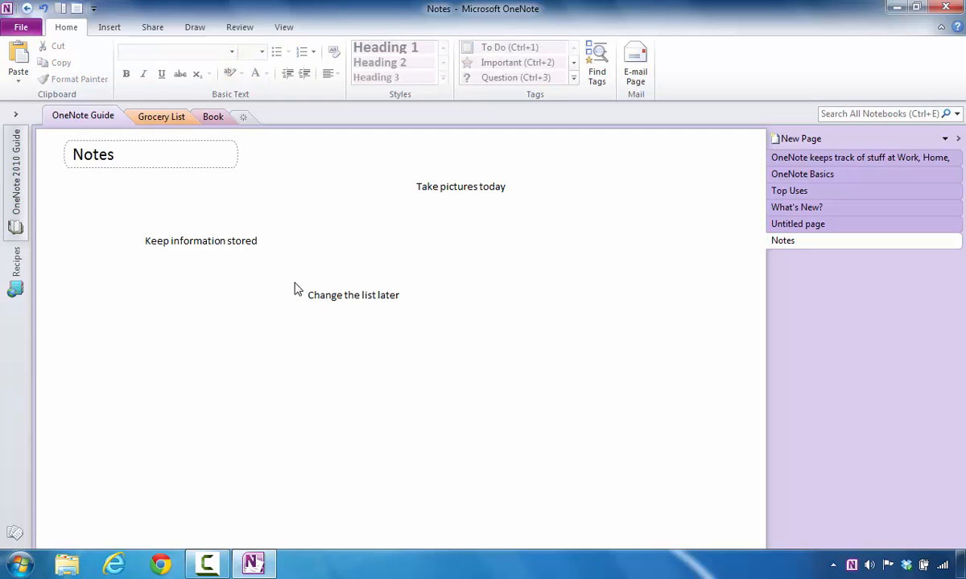
- Merge 'Change the list later' into the 'Keep information stored' container as its second line
{"action": "double_click", "coordinate": [354, 294]}
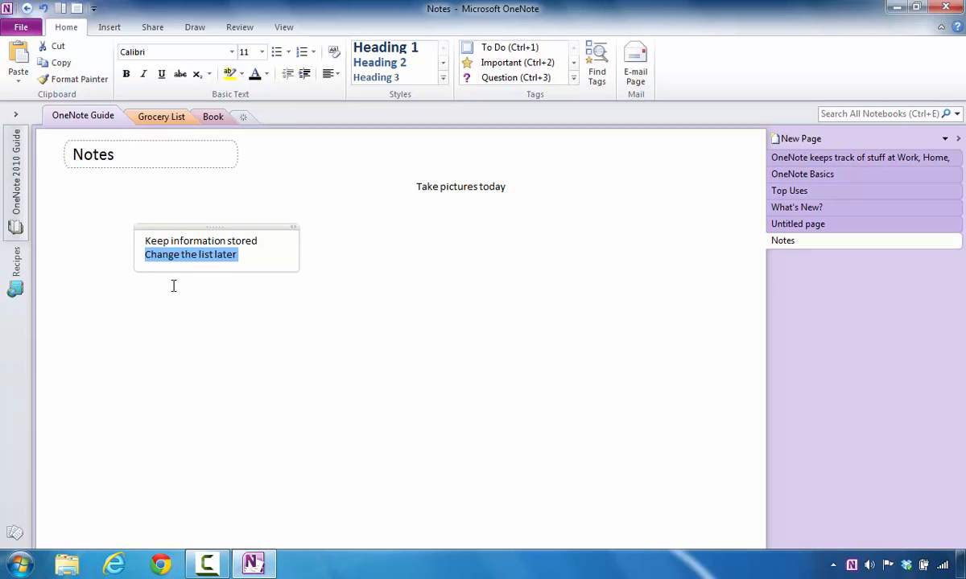
{"action": "left_click", "coordinate": [275, 367]}
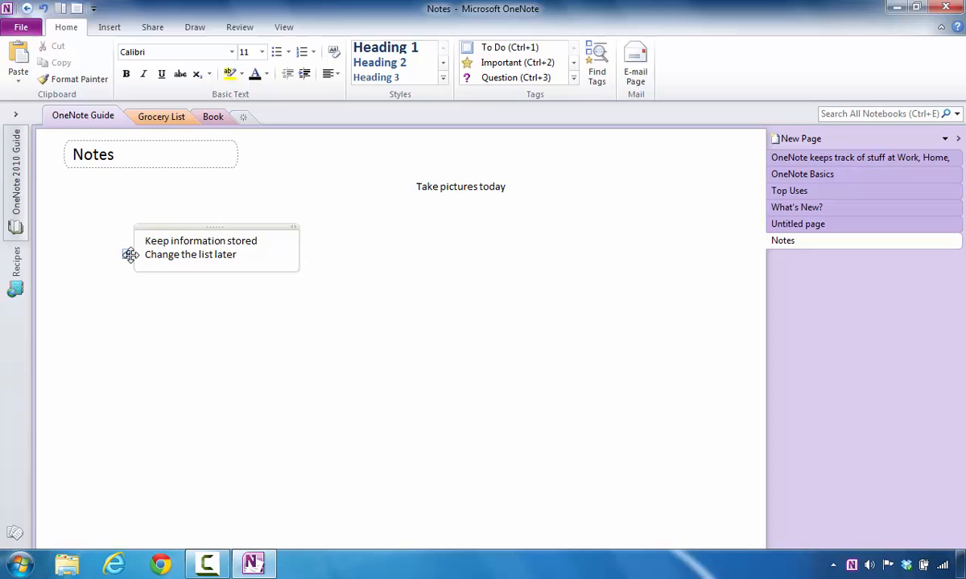
{"action": "left_click", "coordinate": [452, 348]}
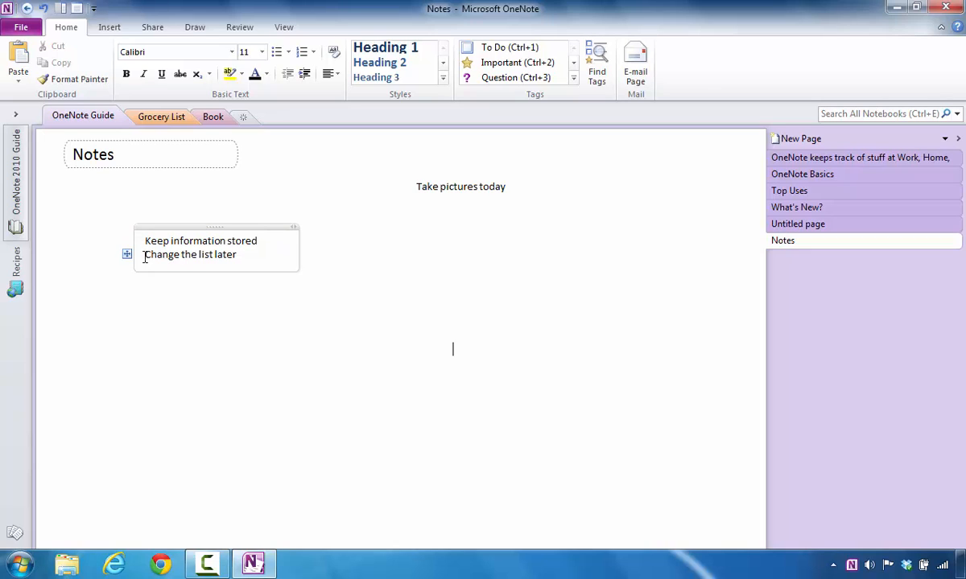
{"action": "mouse_move", "coordinate": [127, 255]}
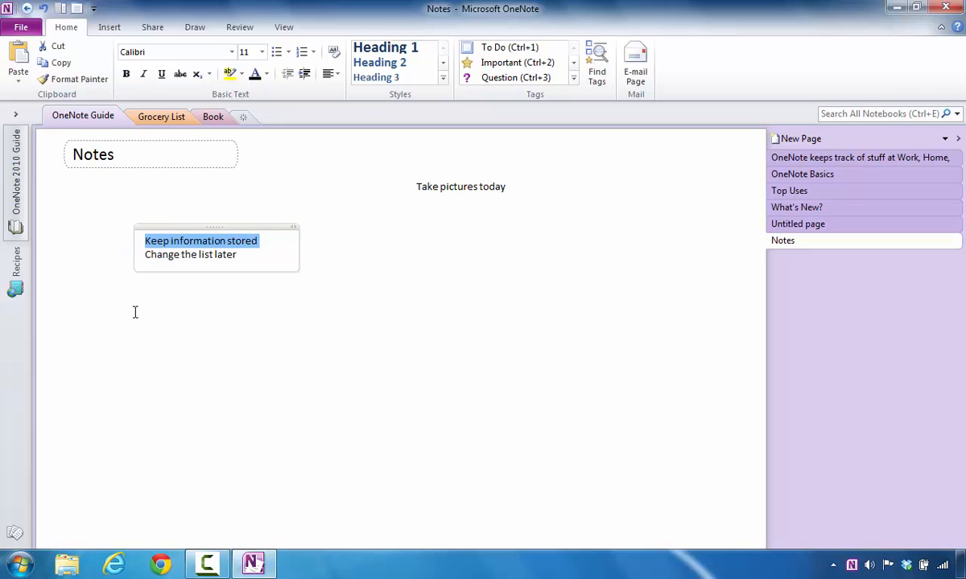
- Add 'Take pictures today' to the combined container and move it to the top line
{"action": "left_click", "coordinate": [461, 187]}
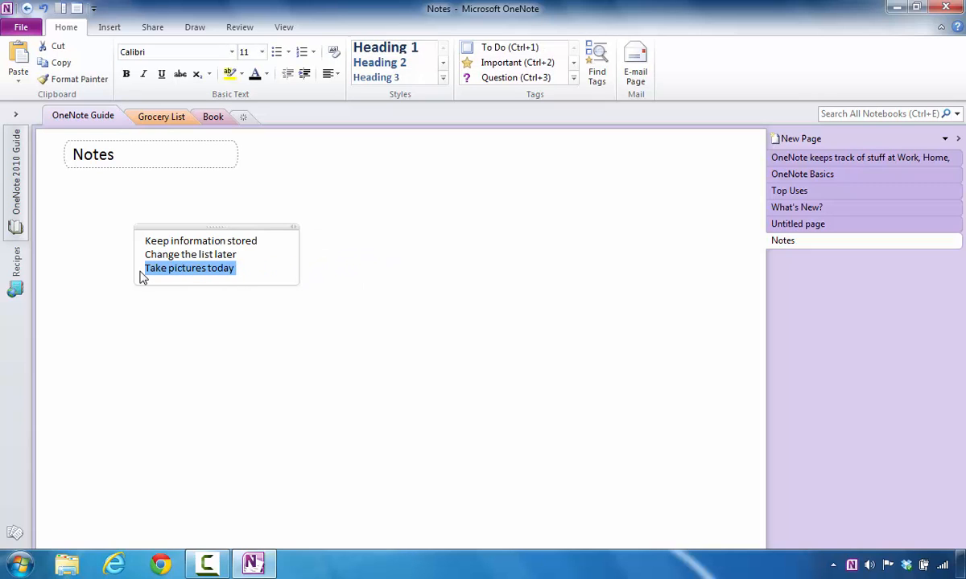
{"action": "mouse_move", "coordinate": [129, 267]}
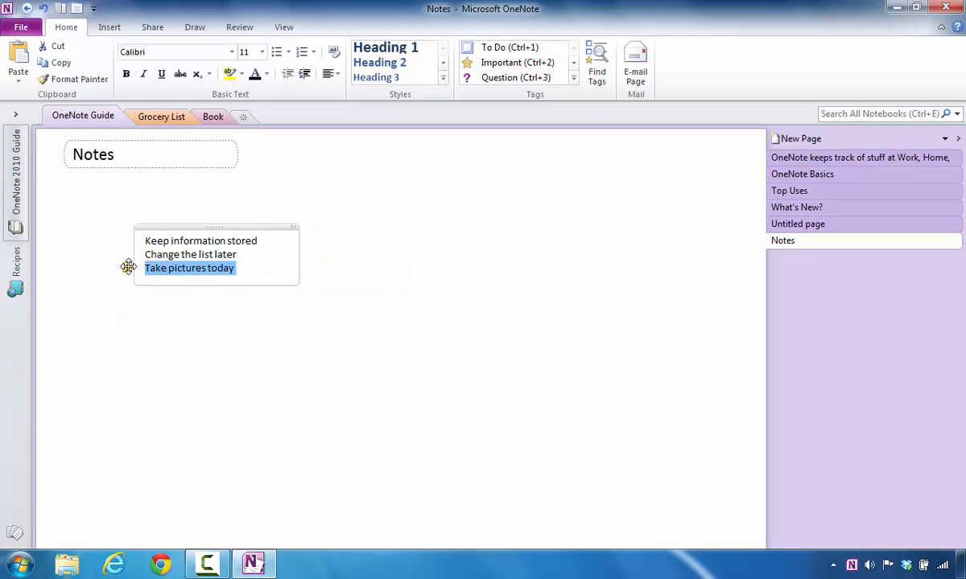
{"action": "left_click_drag", "start_coordinate": [190, 267], "coordinate": [190, 254]}
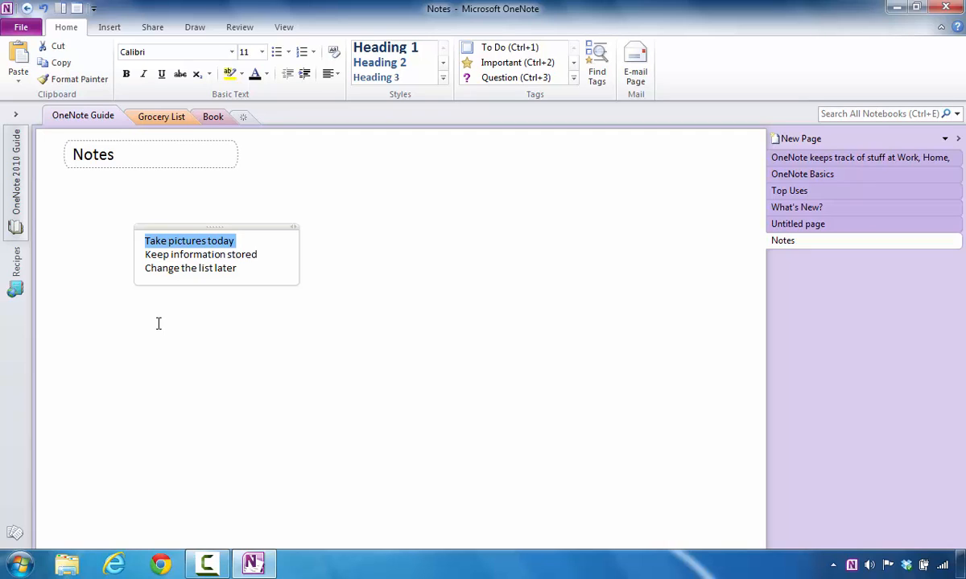
{"action": "mouse_move", "coordinate": [123, 267]}
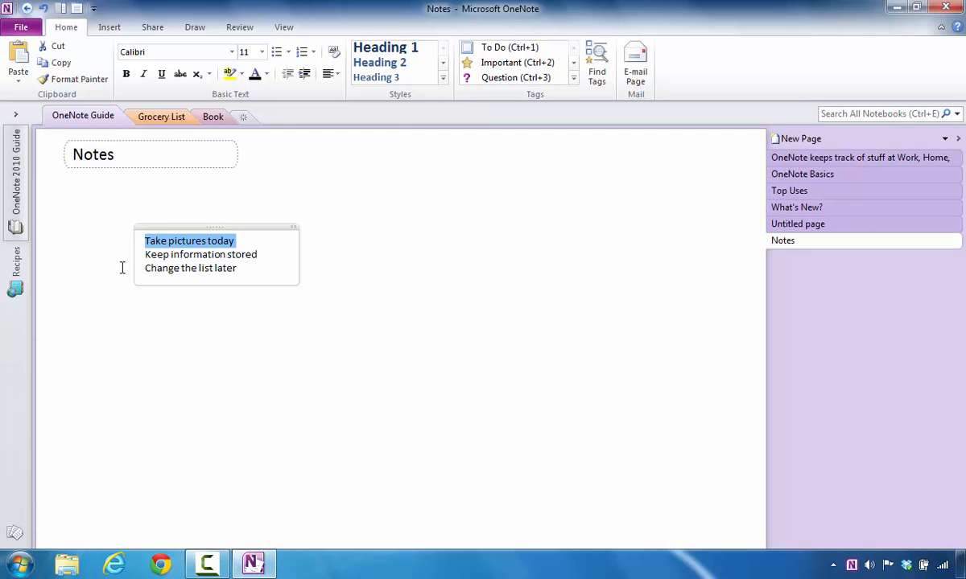
{"action": "mouse_move", "coordinate": [126, 242]}
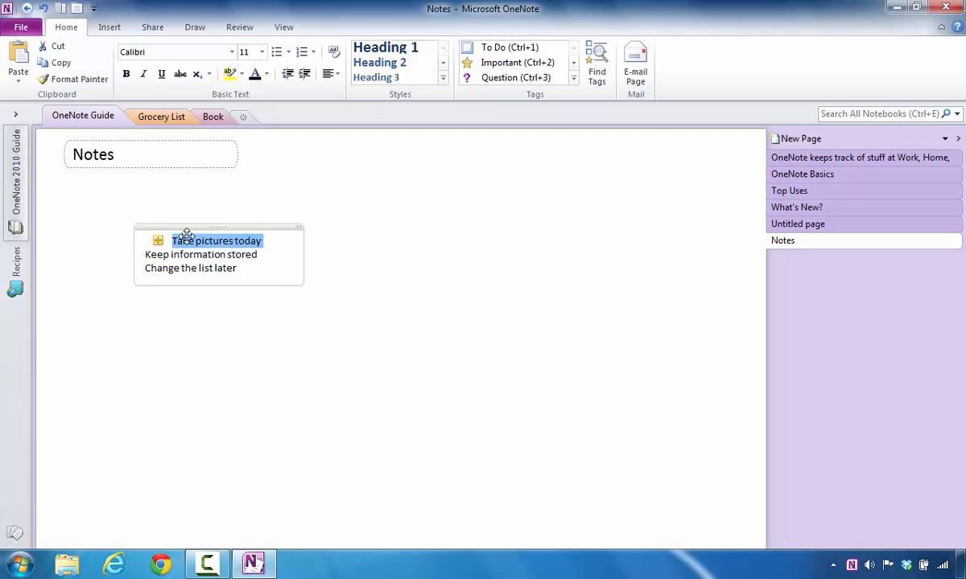
{"action": "left_click_drag", "start_coordinate": [217, 241], "coordinate": [459, 367]}
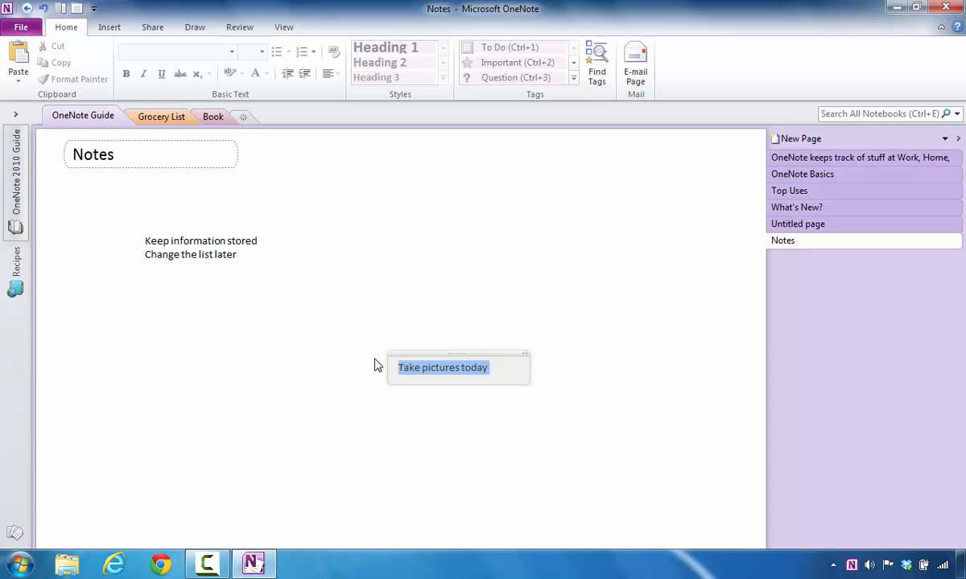
{"action": "left_click", "coordinate": [422, 367]}
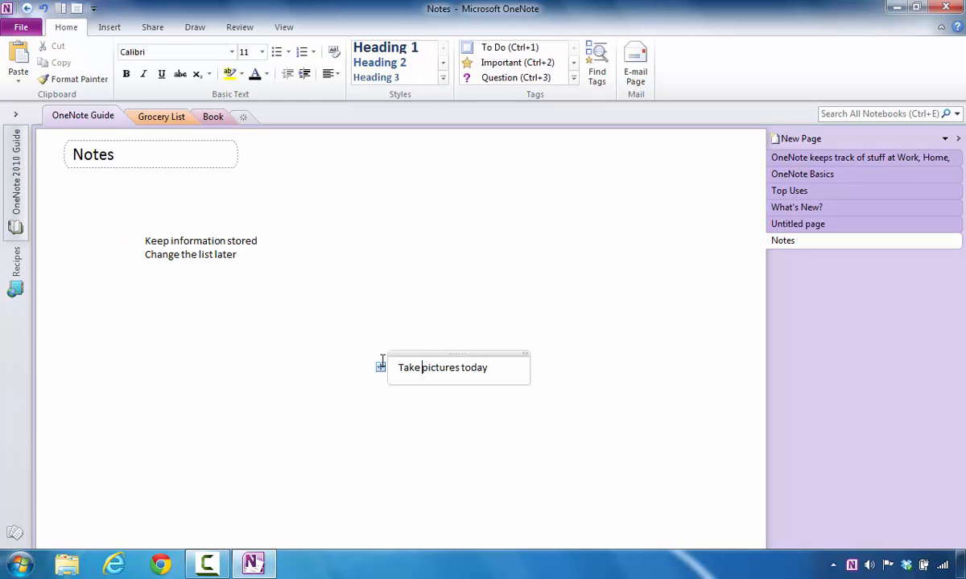
{"action": "mouse_move", "coordinate": [325, 319]}
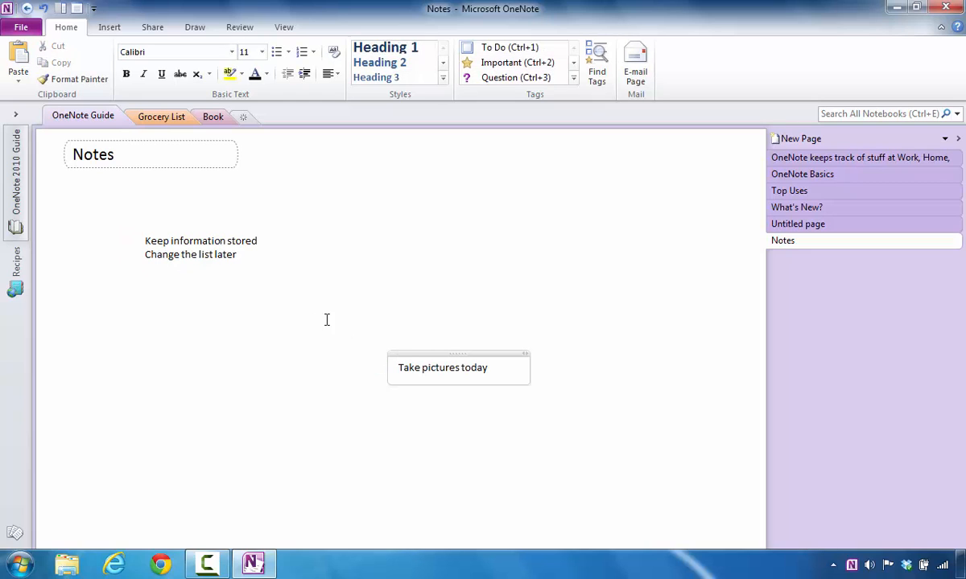
{"action": "mouse_move", "coordinate": [344, 338]}
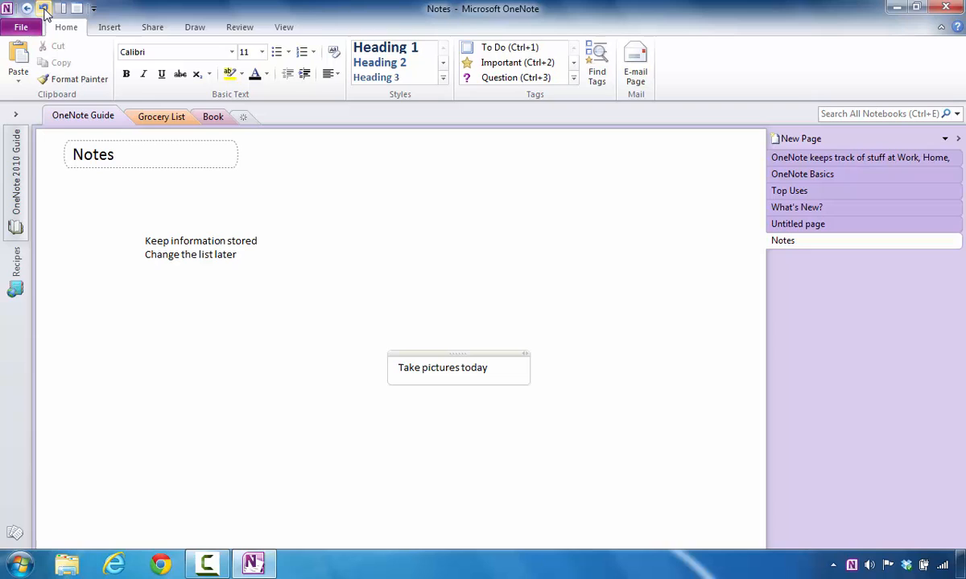
{"action": "mouse_move", "coordinate": [44, 8]}
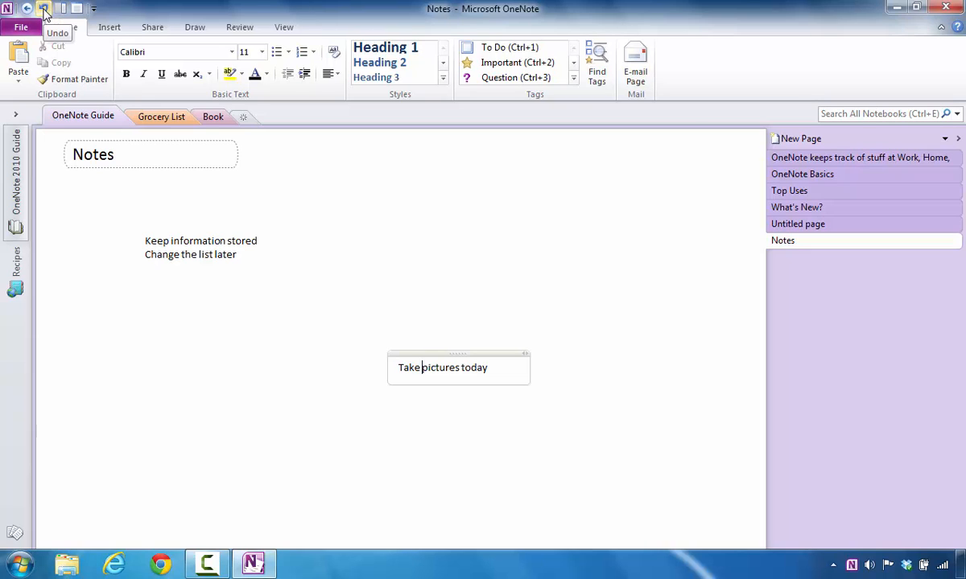
{"action": "left_click", "coordinate": [43, 6]}
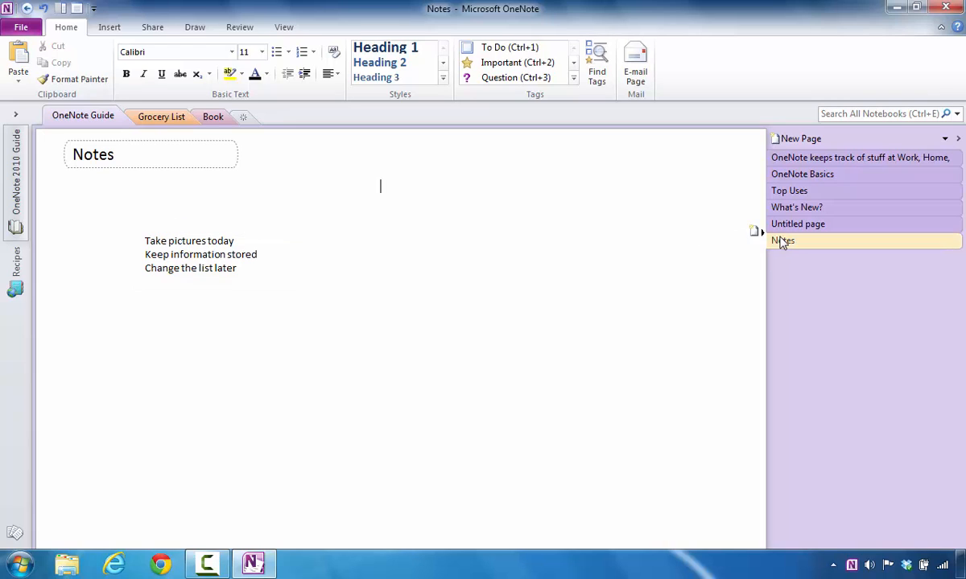
{"action": "mouse_move", "coordinate": [84, 116]}
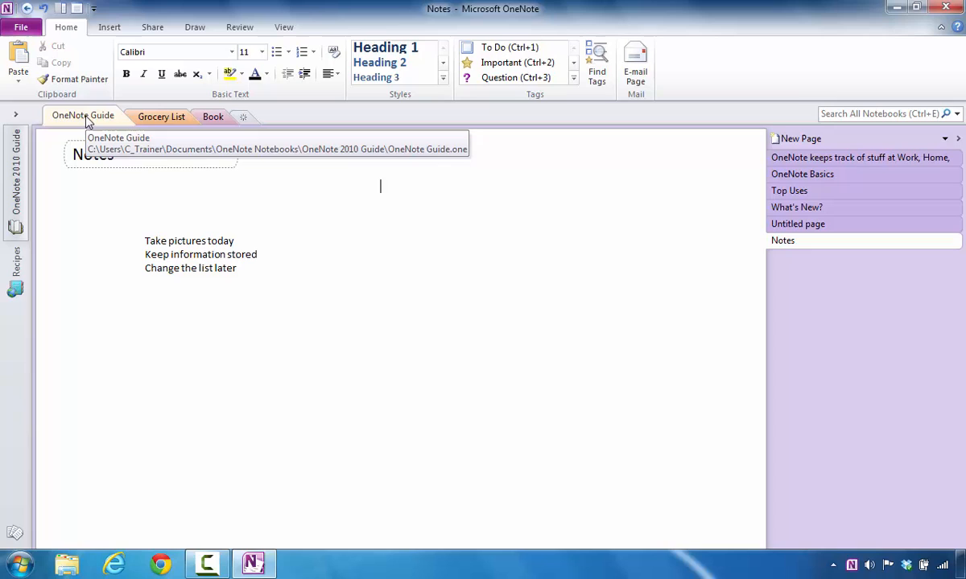
{"action": "mouse_move", "coordinate": [212, 116]}
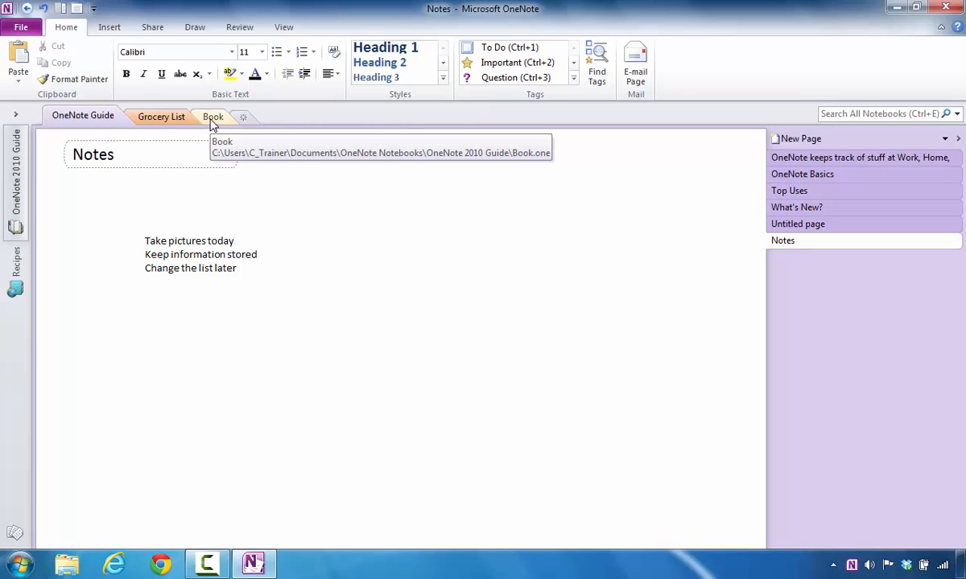
- Create a new untitled page in the Book section
{"action": "left_click", "coordinate": [212, 116]}
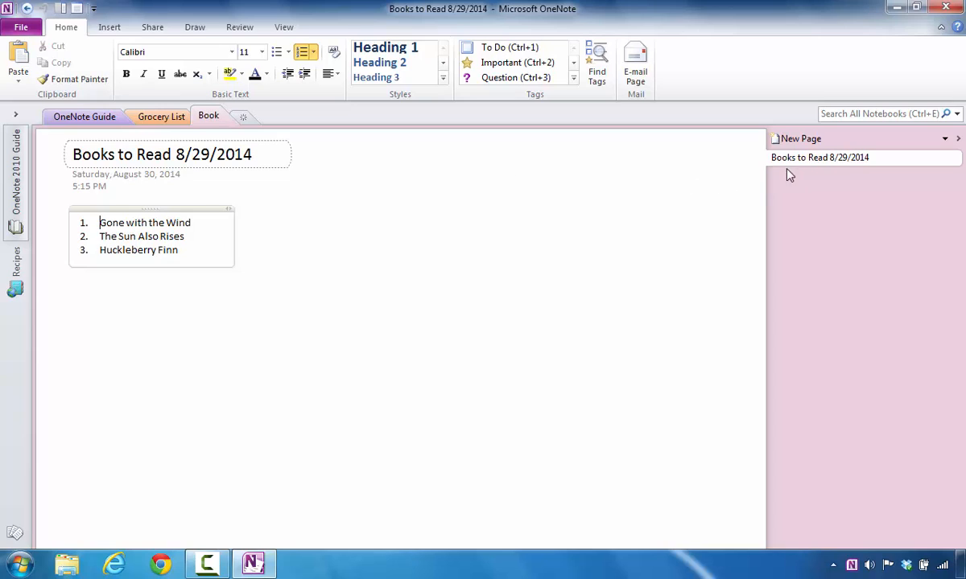
{"action": "left_click", "coordinate": [799, 138]}
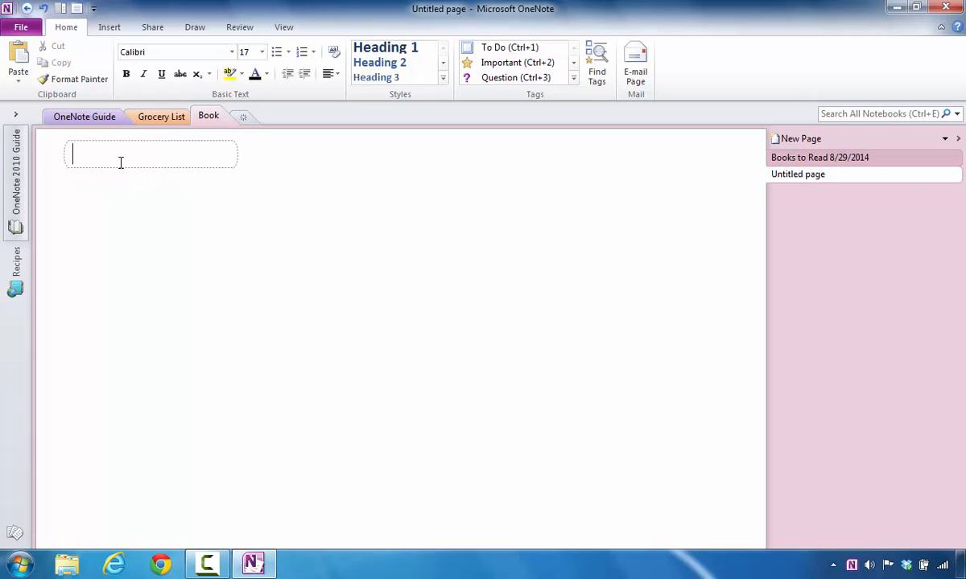
{"action": "left_click", "coordinate": [84, 116]}
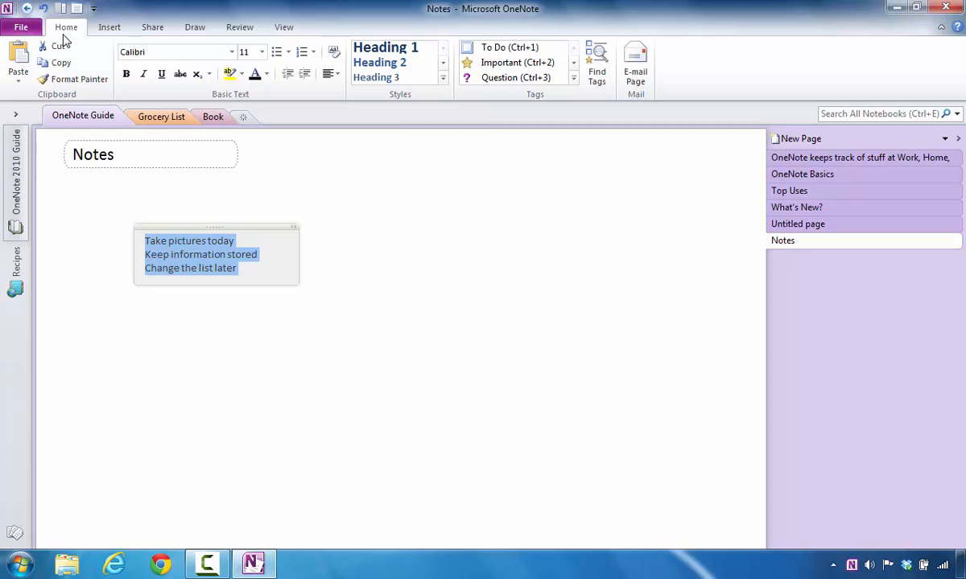
{"action": "mouse_move", "coordinate": [52, 46]}
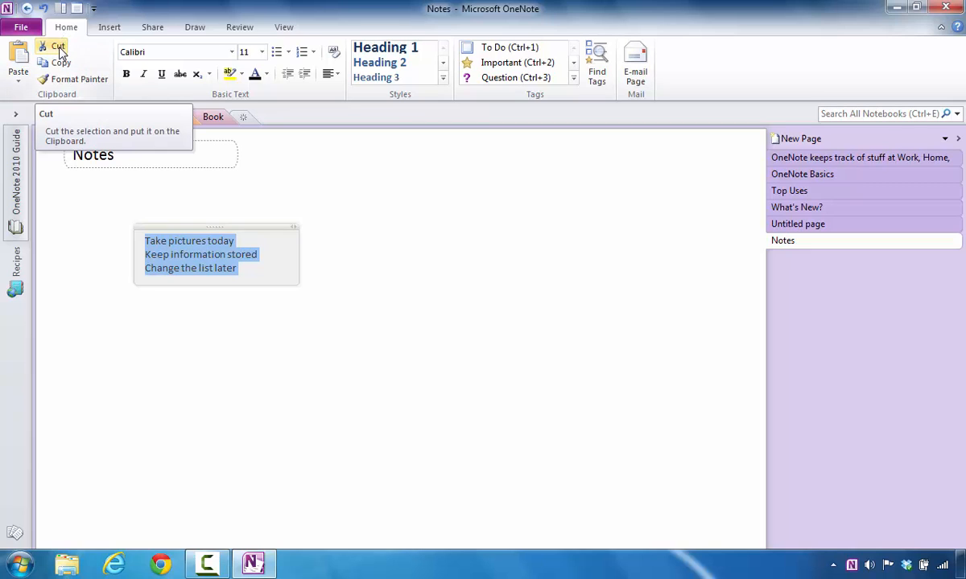
- Cut the three merged notes from the Notes page container
{"action": "left_click", "coordinate": [51, 47]}
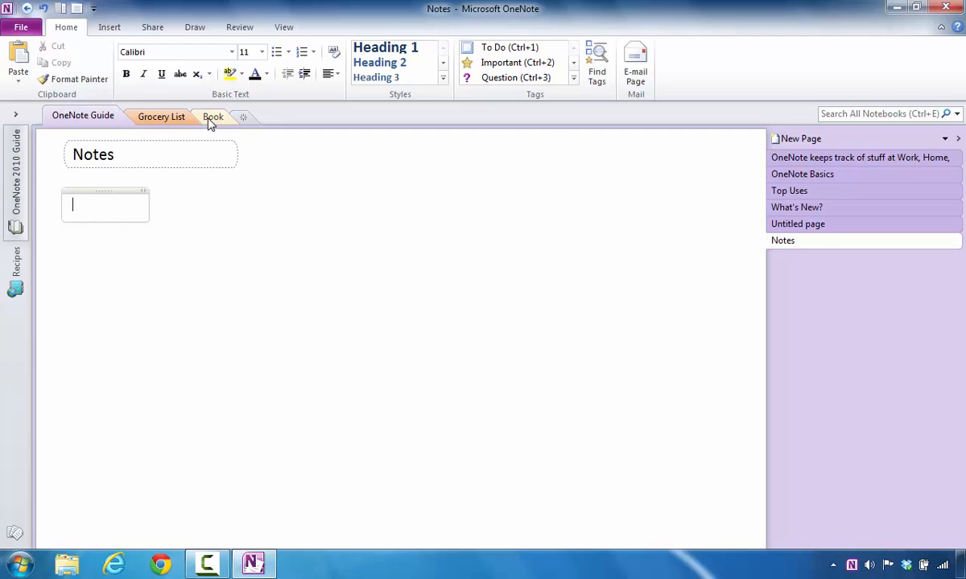
- Paste the three notes onto the new Book page and return to the Notes page
{"action": "left_click", "coordinate": [212, 116]}
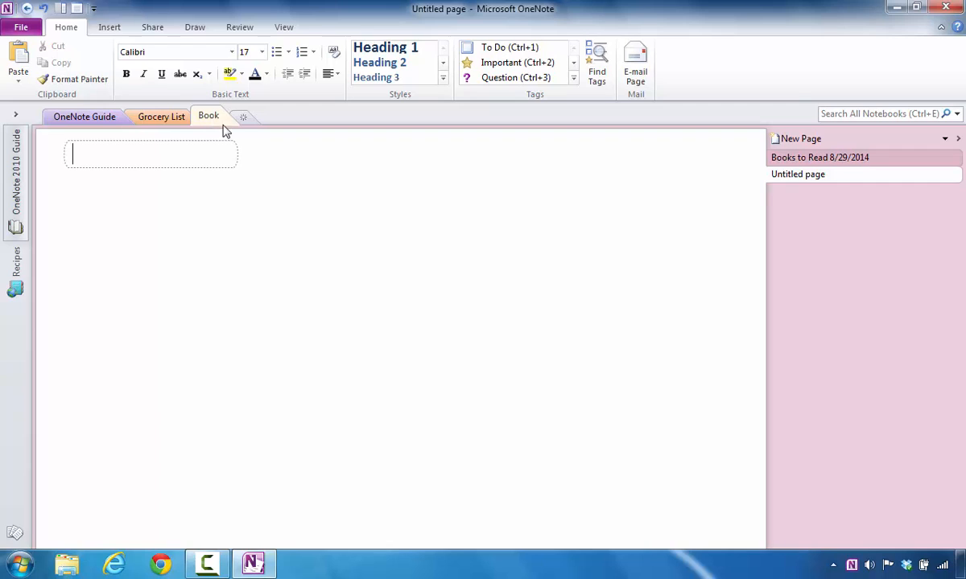
{"action": "mouse_move", "coordinate": [126, 238]}
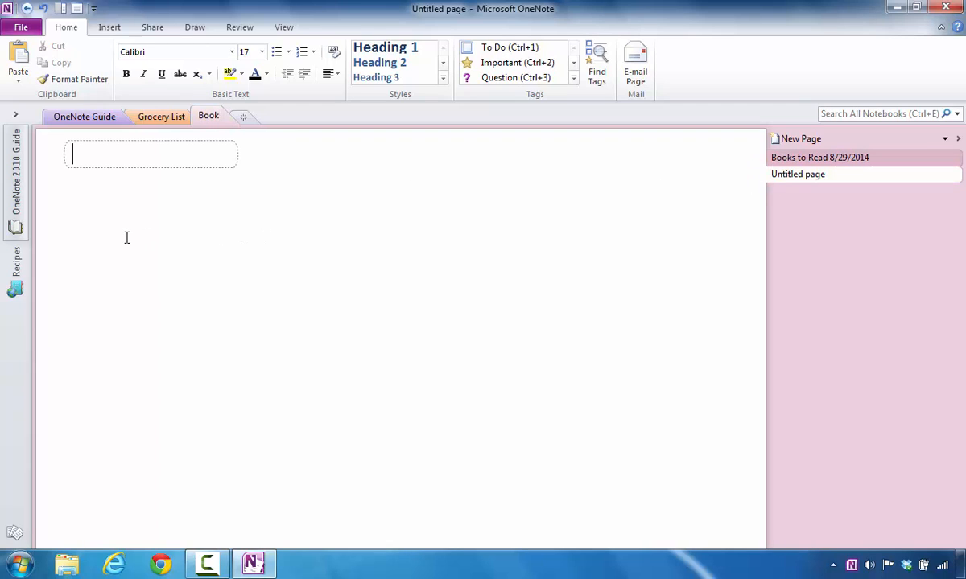
{"action": "left_click", "coordinate": [87, 217]}
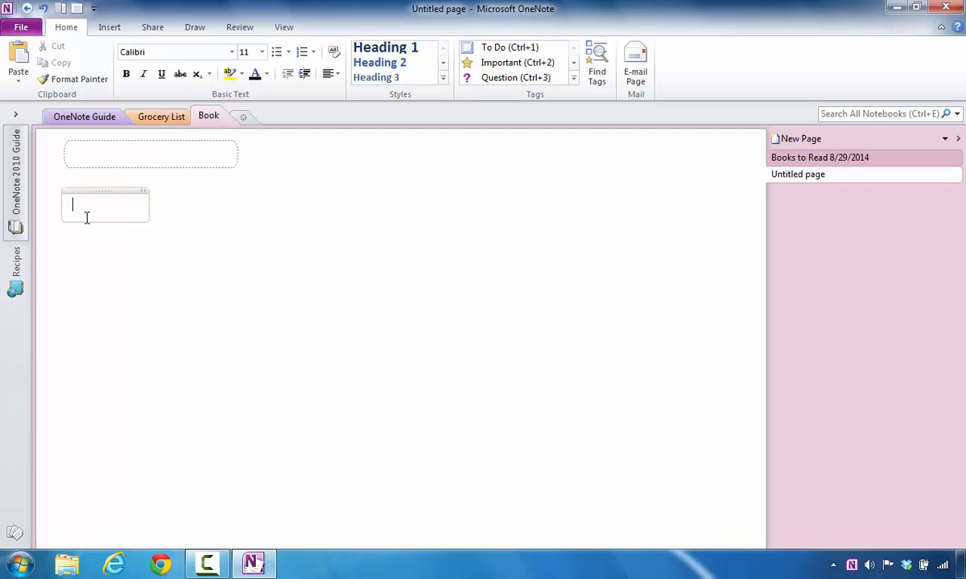
{"action": "mouse_move", "coordinate": [87, 190]}
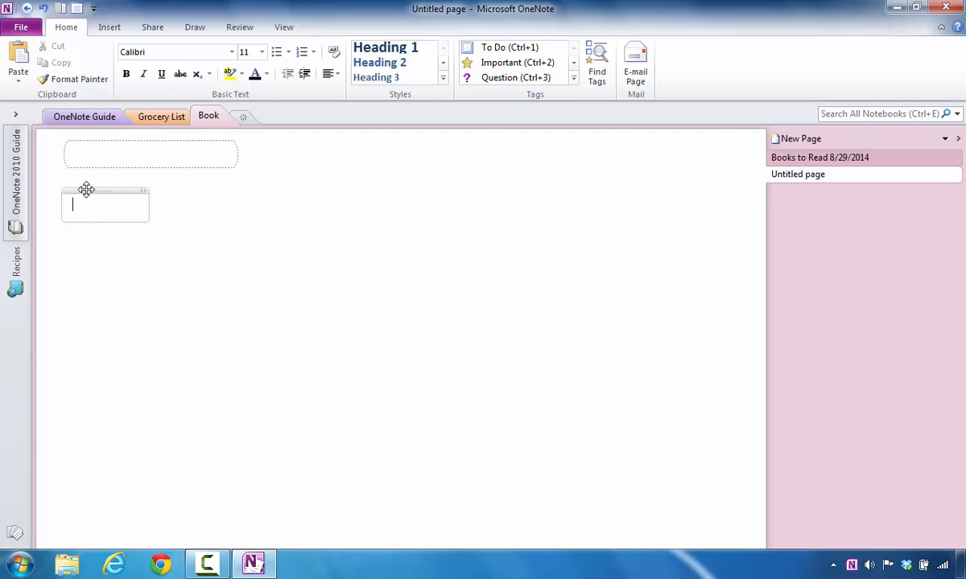
{"action": "mouse_move", "coordinate": [74, 195]}
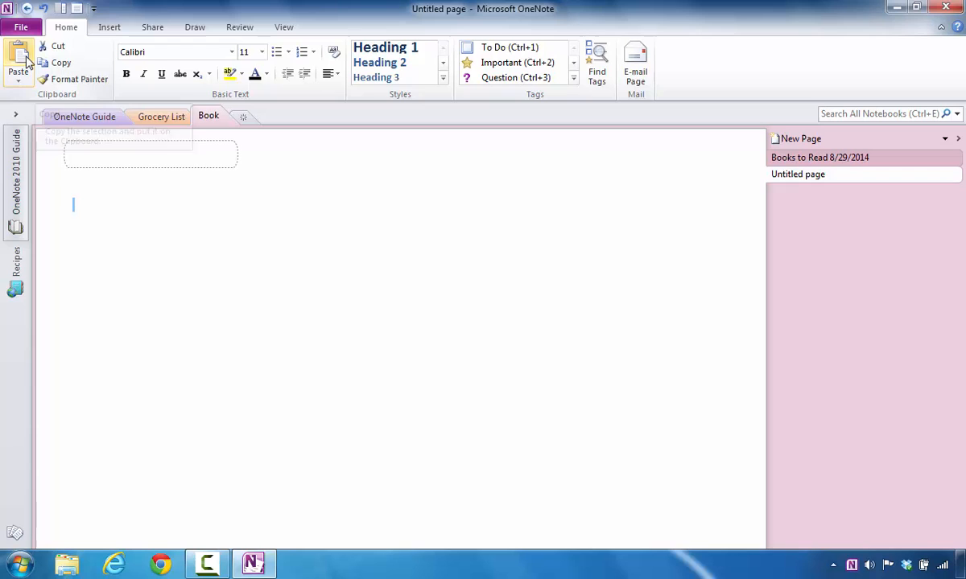
{"action": "left_click", "coordinate": [18, 61]}
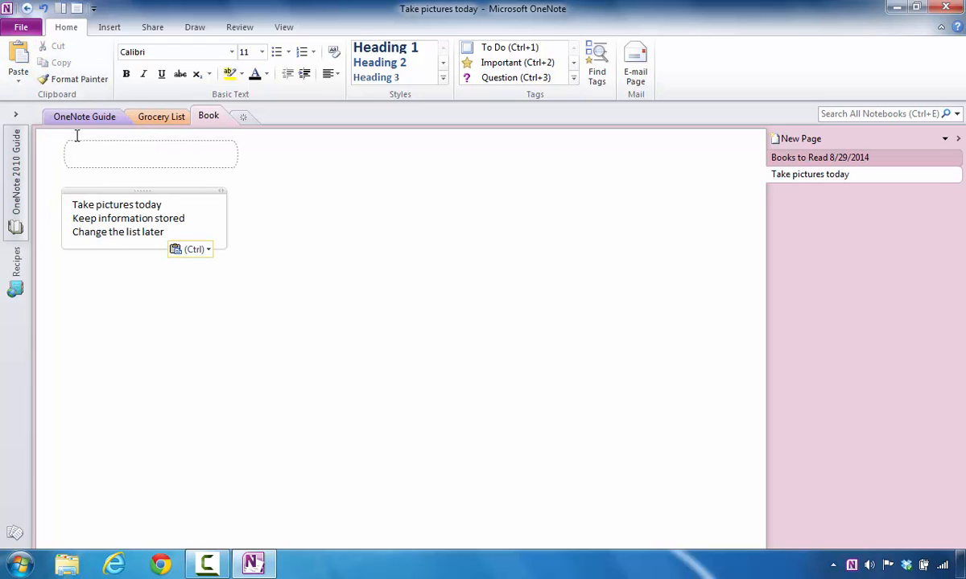
{"action": "left_click", "coordinate": [83, 116]}
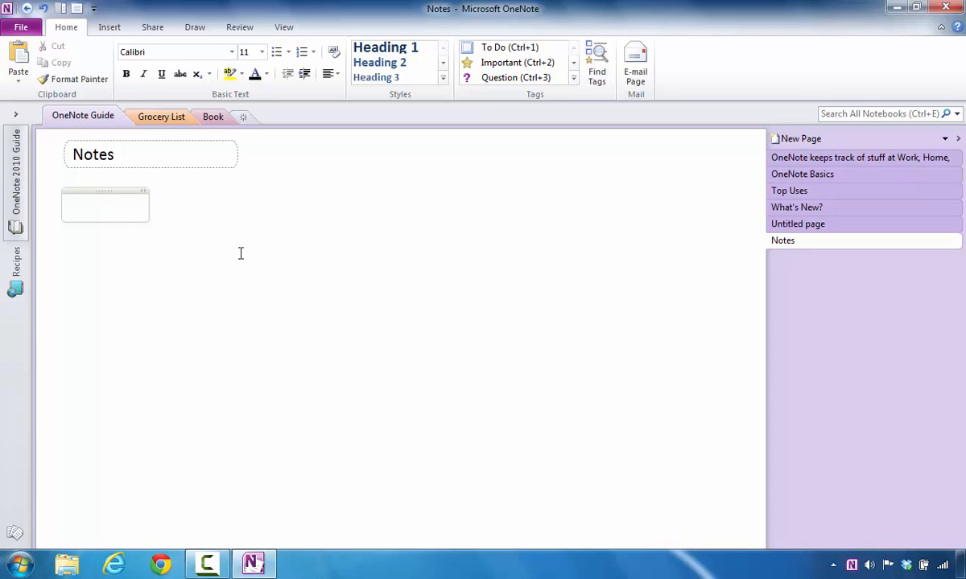